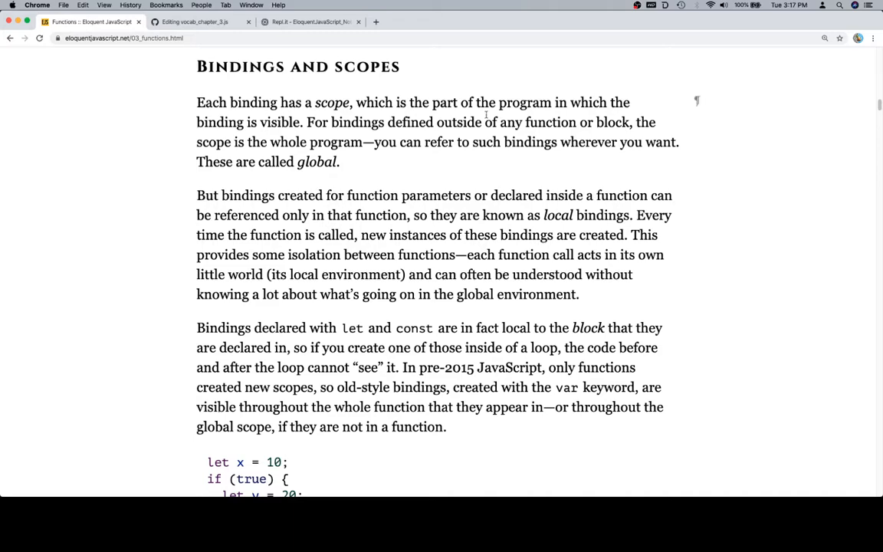
- Return to the Functions chapter and scroll down to the let/var scope example
{"action": "left_click", "coordinate": [190, 22]}
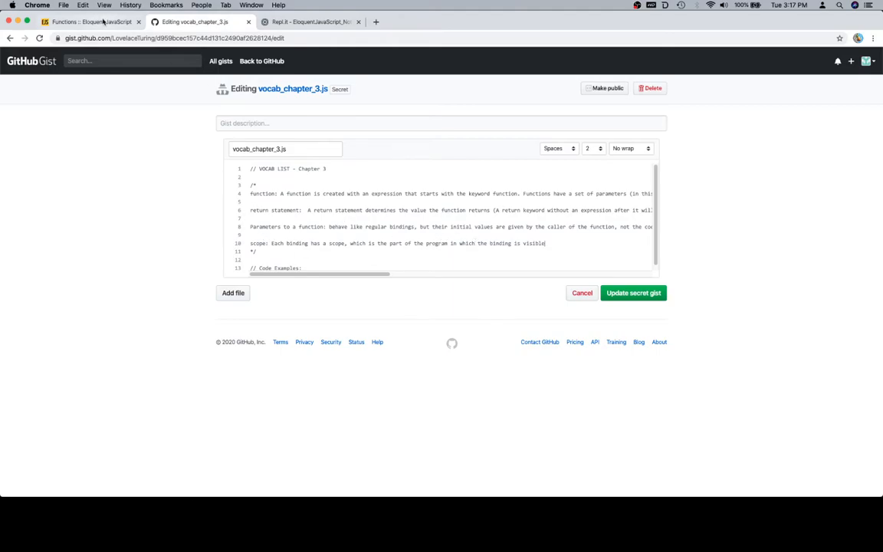
{"action": "left_click", "coordinate": [92, 25]}
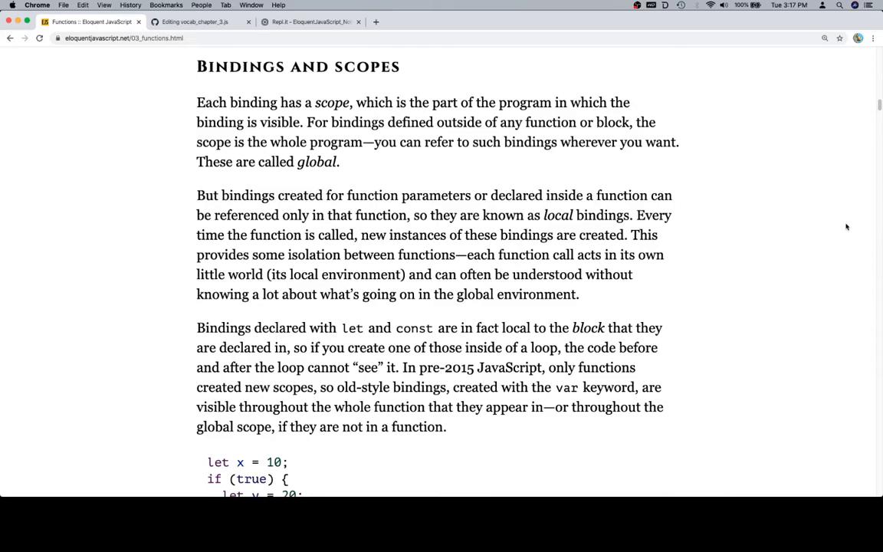
{"action": "mouse_move", "coordinate": [801, 233]}
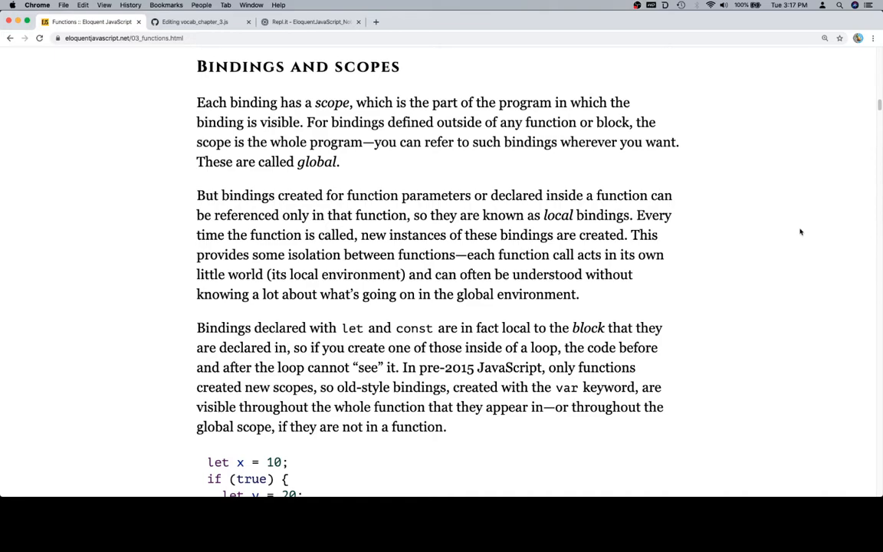
{"action": "mouse_move", "coordinate": [764, 209]}
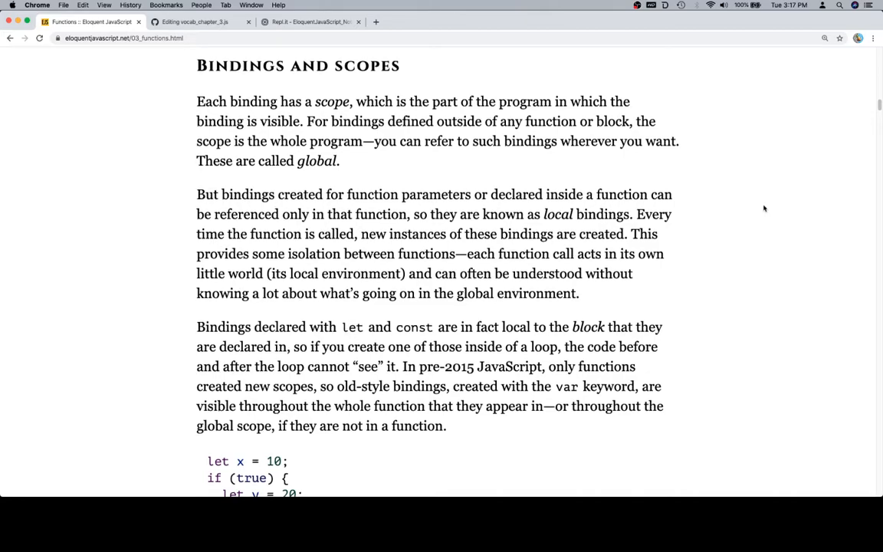
{"action": "scroll", "scroll_direction": "down", "scroll_amount": 3}
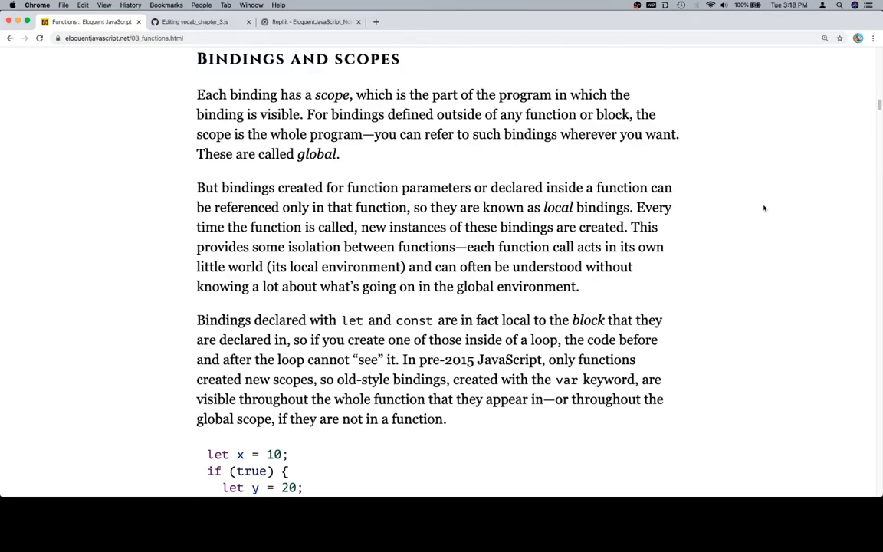
{"action": "scroll", "scroll_direction": "down", "scroll_amount": 3}
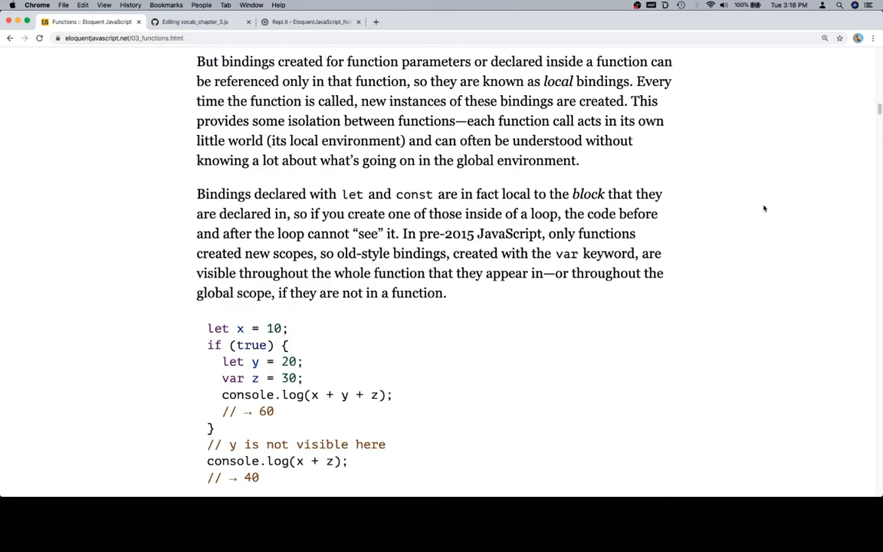
{"action": "scroll", "scroll_direction": "down", "scroll_amount": 3}
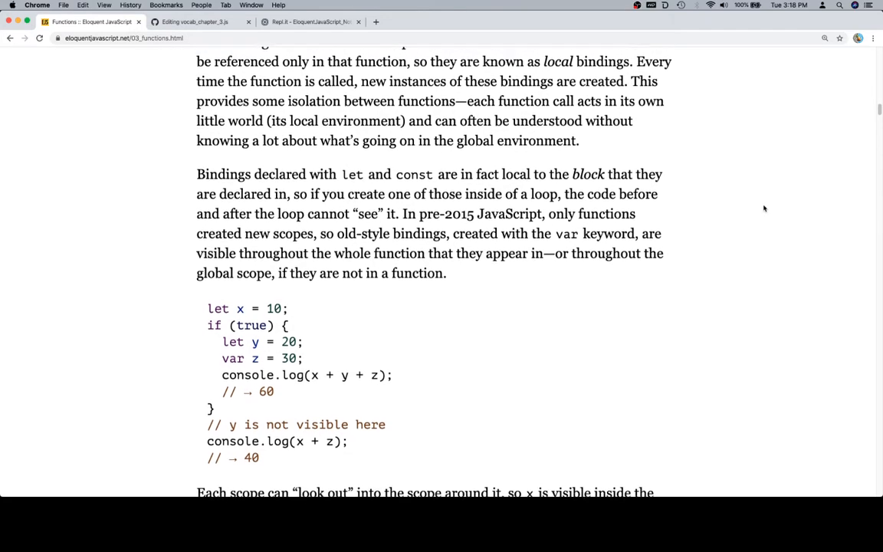
{"action": "scroll", "scroll_direction": "down", "scroll_amount": 3}
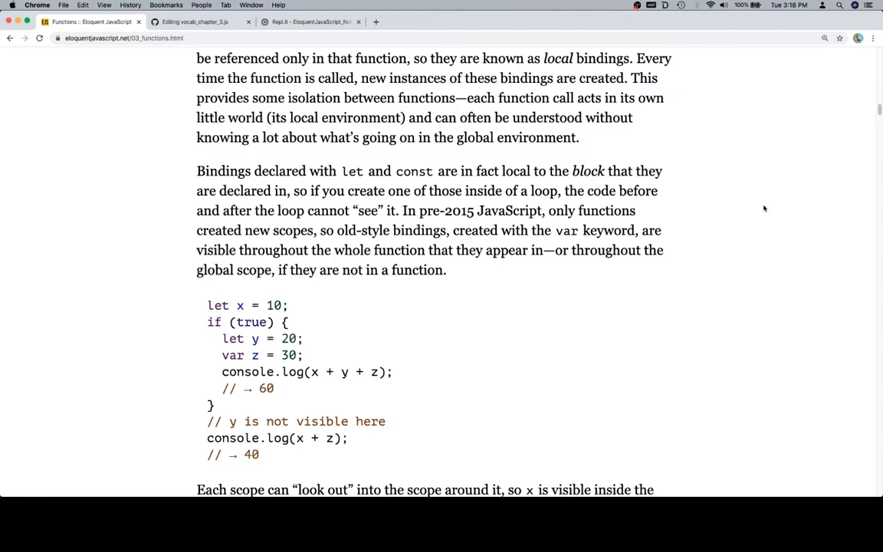
{"action": "scroll", "scroll_direction": "down", "scroll_amount": 3}
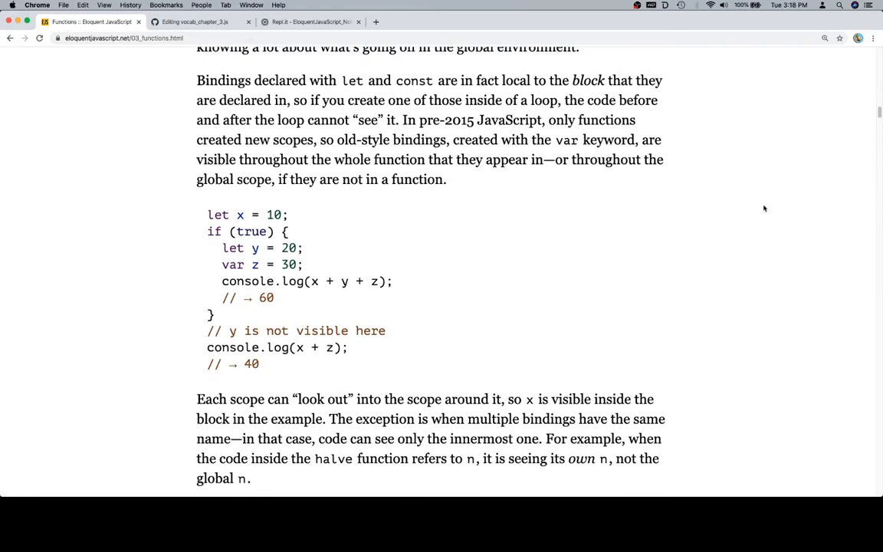
{"action": "scroll", "scroll_direction": "down", "scroll_amount": 3}
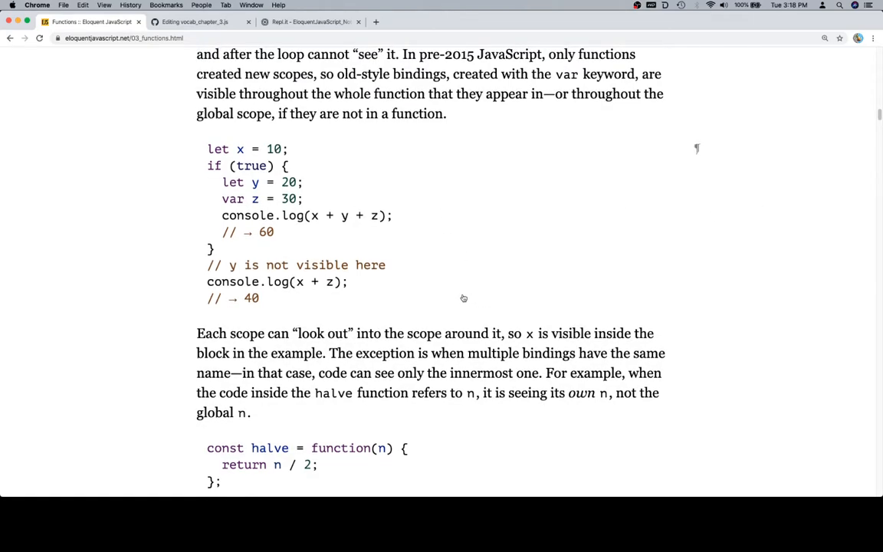
{"action": "mouse_move", "coordinate": [253, 331]}
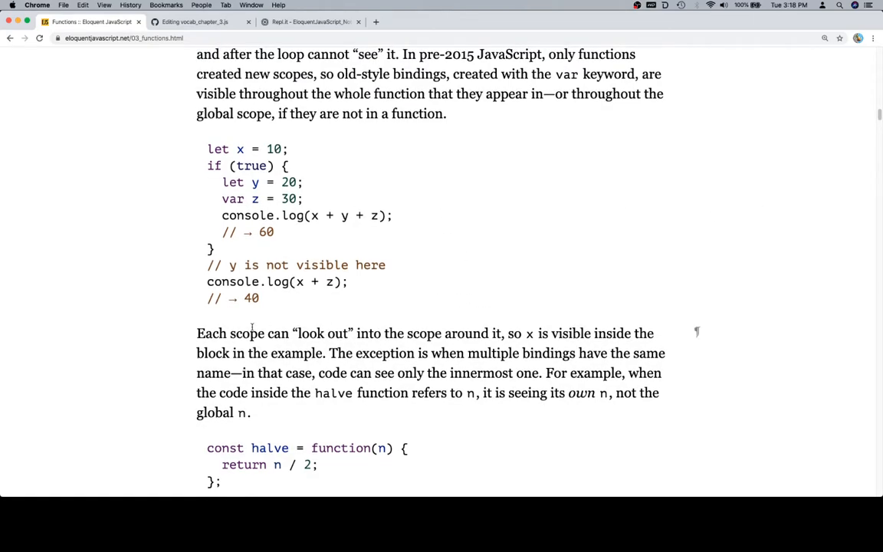
{"action": "mouse_move", "coordinate": [425, 276]}
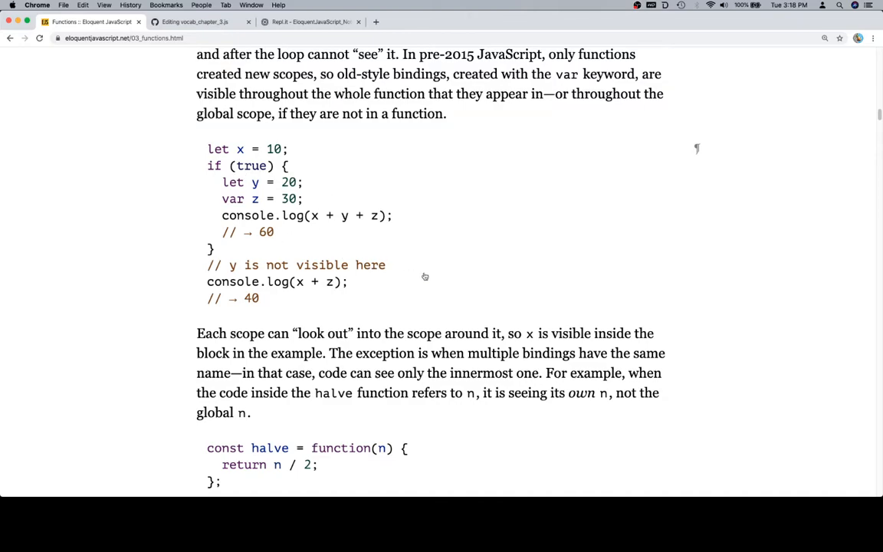
{"action": "mouse_move", "coordinate": [233, 148]}
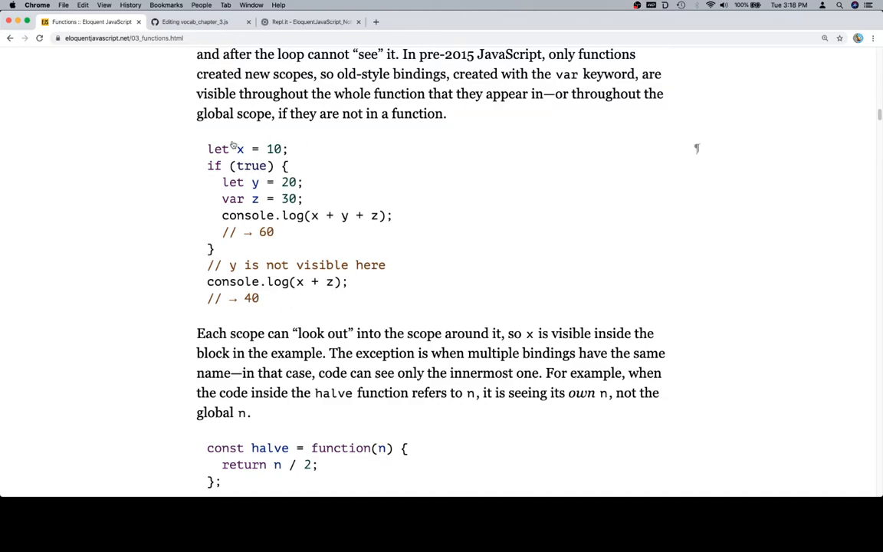
{"action": "mouse_move", "coordinate": [270, 185]}
{"action": "type", "text": "y"}
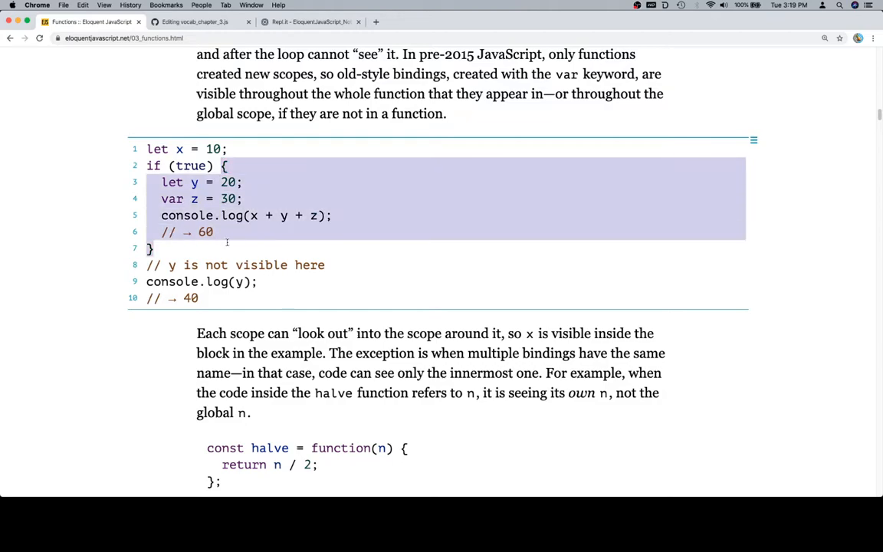
- Replace y in the final console.log with x + z and scroll to the output
{"action": "left_click", "coordinate": [216, 231]}
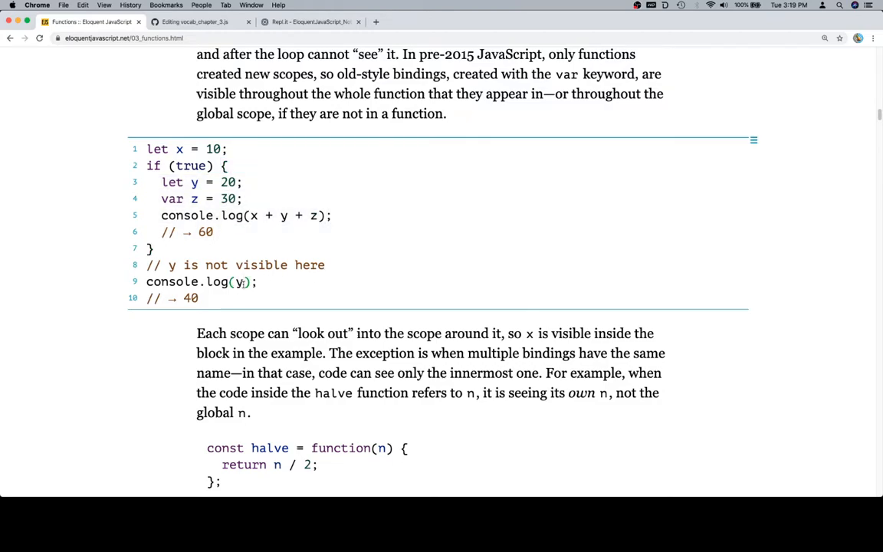
{"action": "key", "text": "Backspace"}
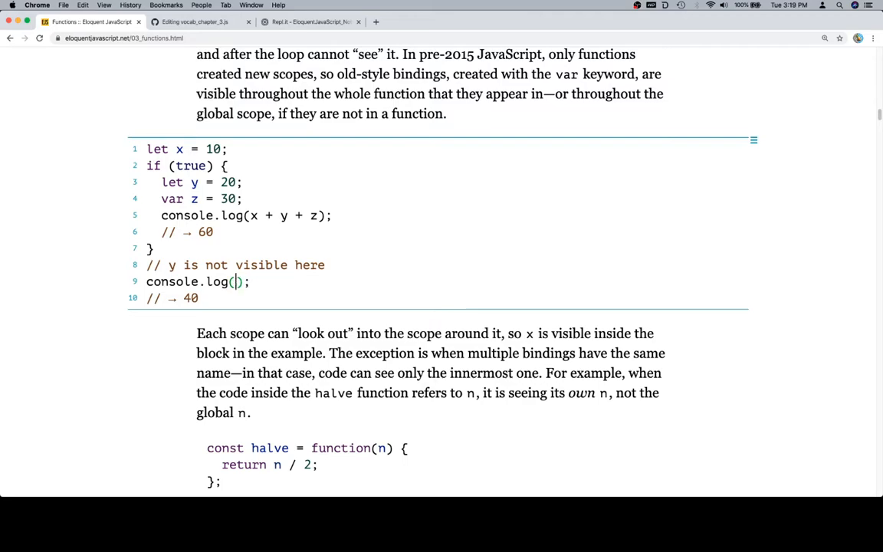
{"action": "type", "text": "x"}
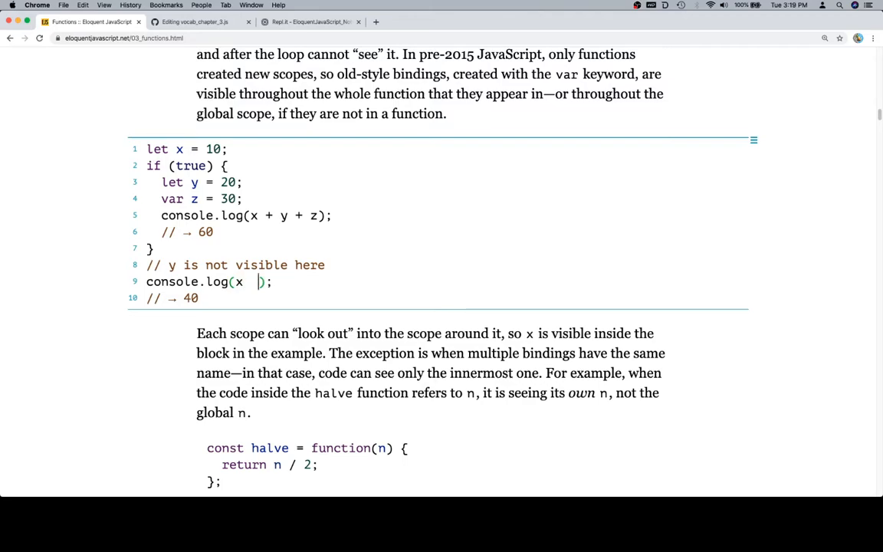
{"action": "type", "text": "+ y"}
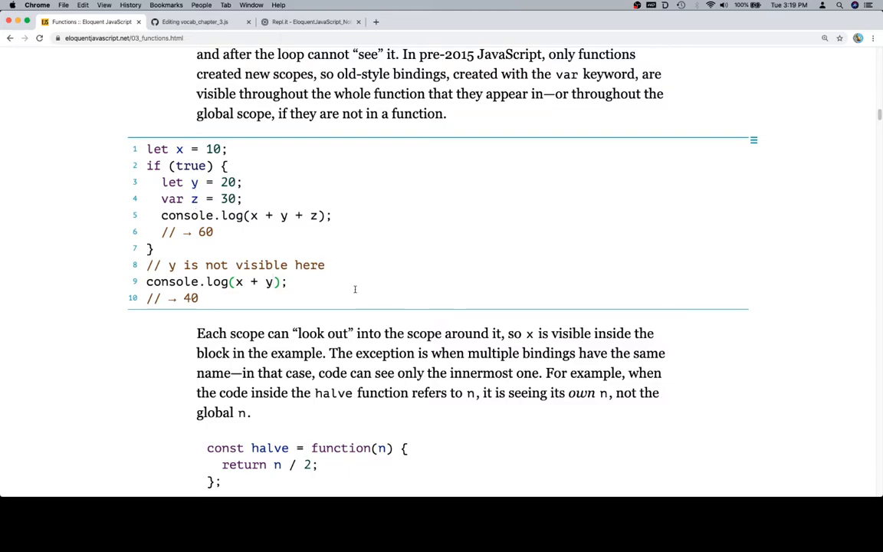
{"action": "mouse_move", "coordinate": [373, 263]}
{"action": "type", "text": "z"}
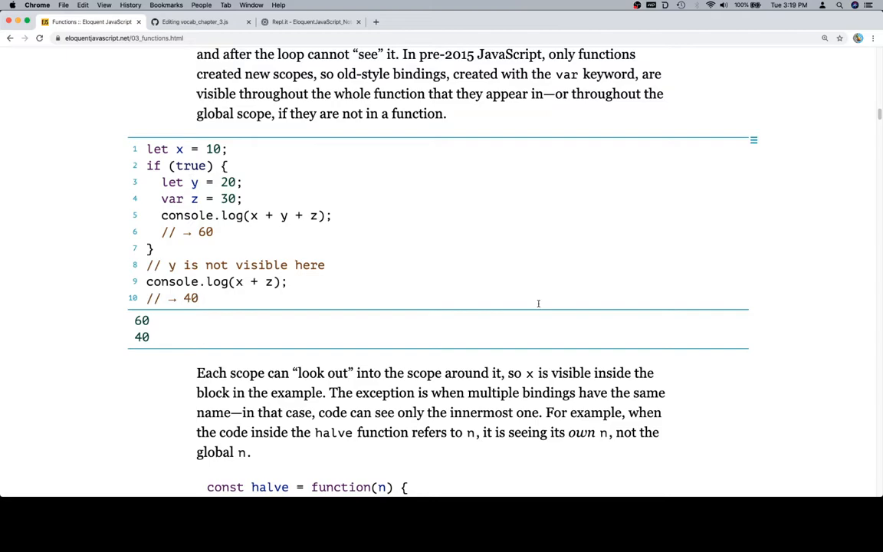
{"action": "scroll", "scroll_direction": "down", "scroll_amount": 3}
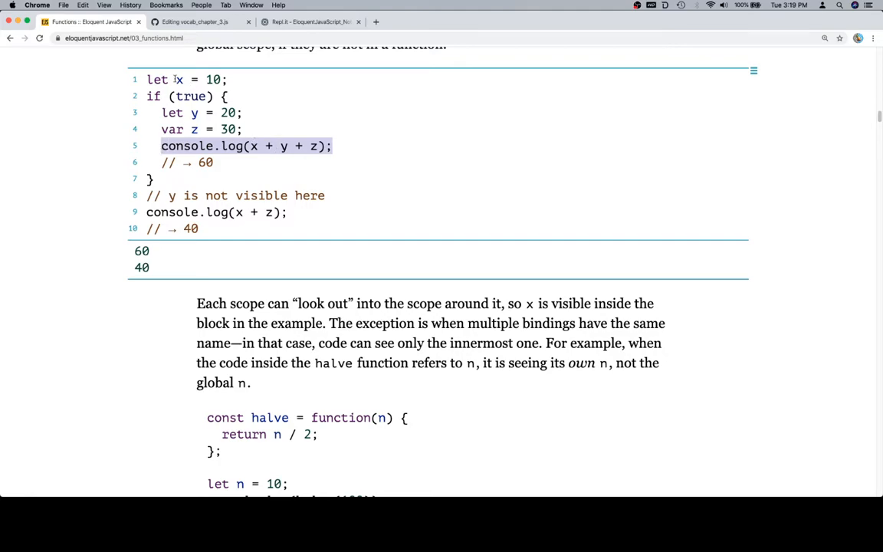
{"action": "mouse_move", "coordinate": [729, 332]}
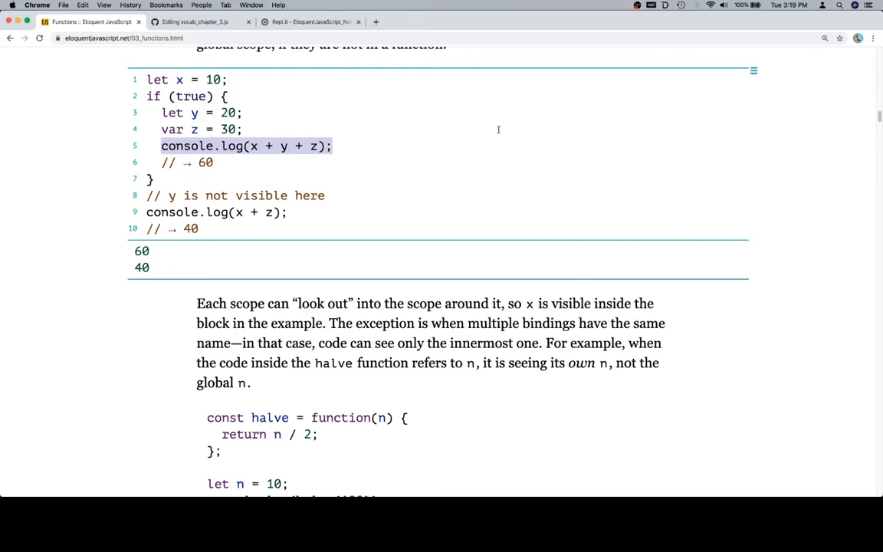
- Scroll past the halve example down to the Nested scope heading
{"action": "scroll", "scroll_direction": "down", "scroll_amount": 3}
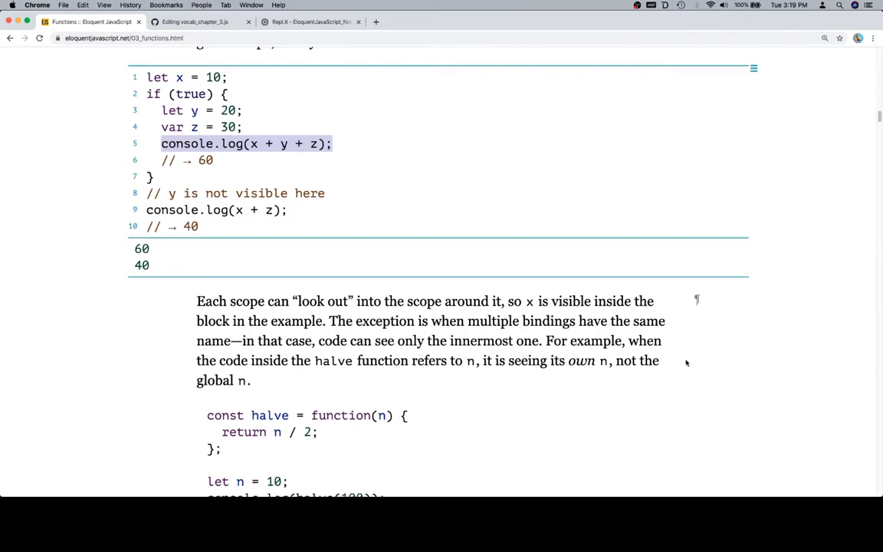
{"action": "scroll", "scroll_direction": "down", "scroll_amount": 3}
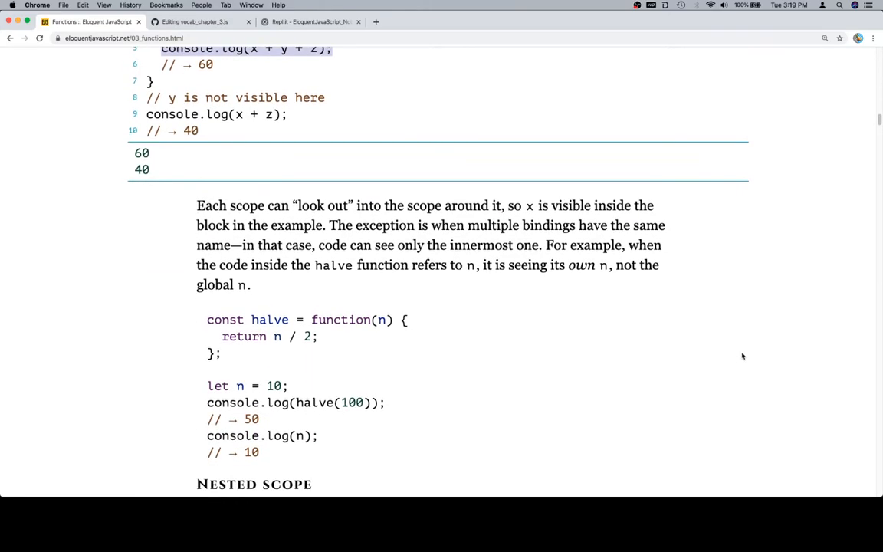
{"action": "mouse_move", "coordinate": [515, 344]}
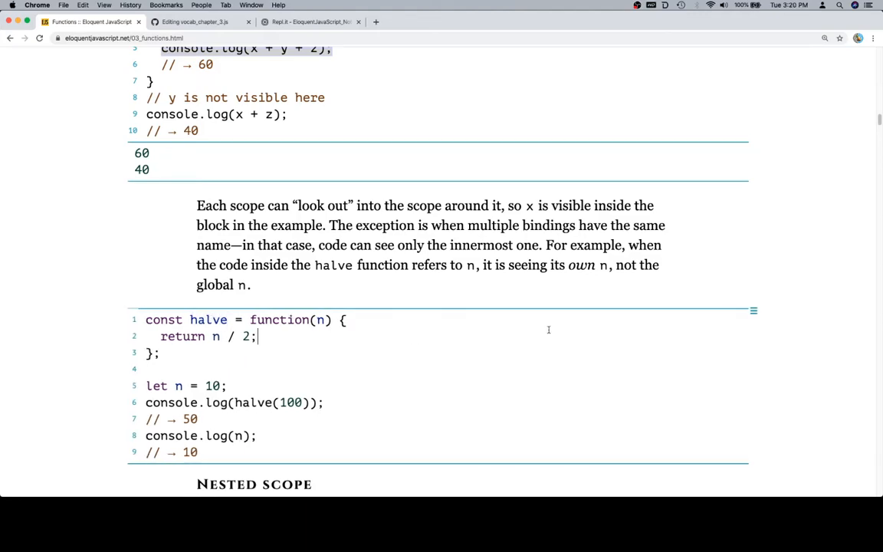
{"action": "scroll", "scroll_direction": "down", "scroll_amount": 3}
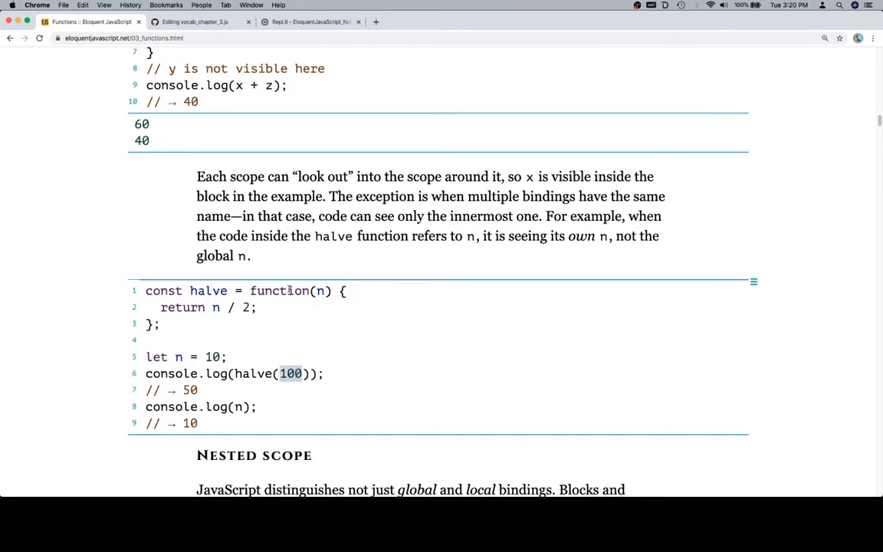
{"action": "mouse_move", "coordinate": [304, 352]}
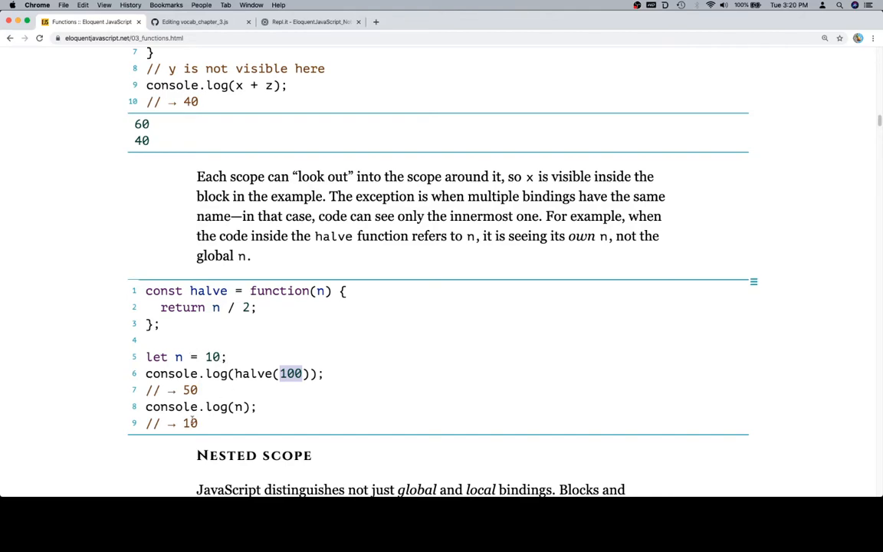
{"action": "scroll", "scroll_direction": "down", "scroll_amount": 3}
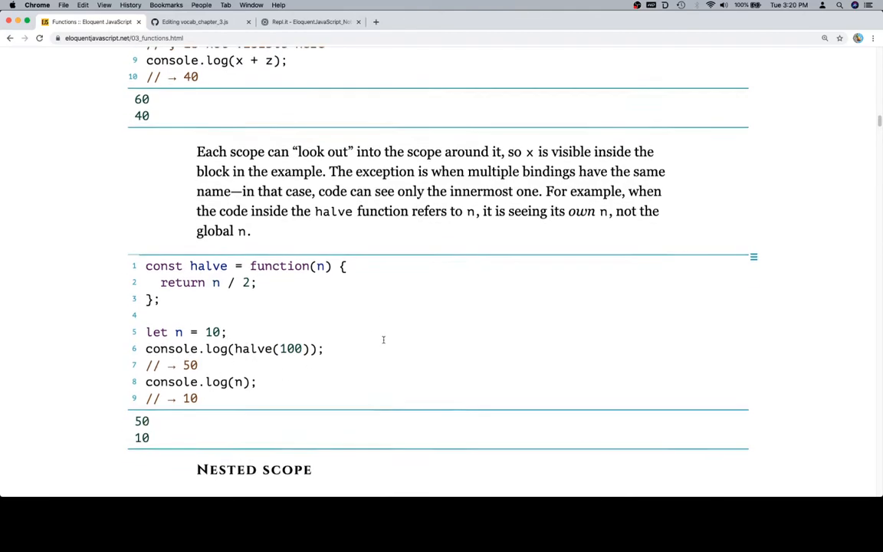
{"action": "scroll", "scroll_direction": "down", "scroll_amount": 3}
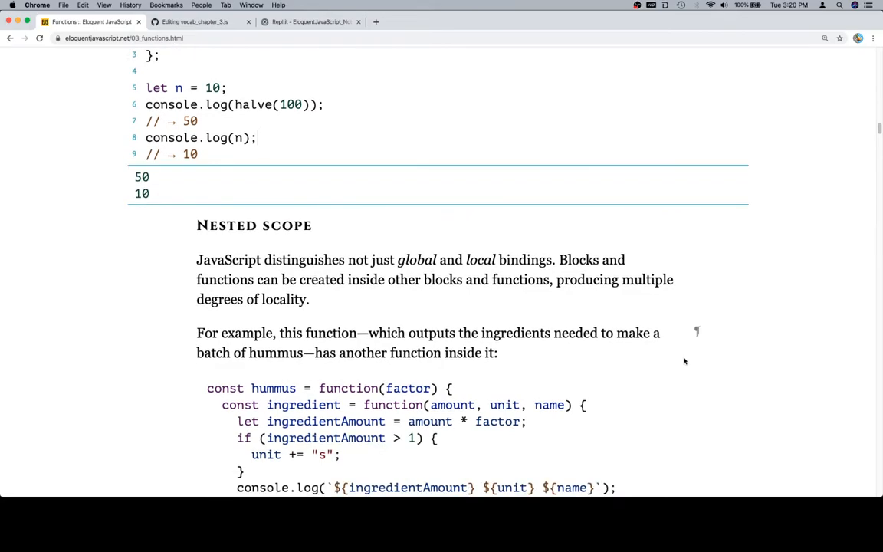
- Scroll until the whole hummus nested-function example is in view
{"action": "scroll", "scroll_direction": "down", "scroll_amount": 3}
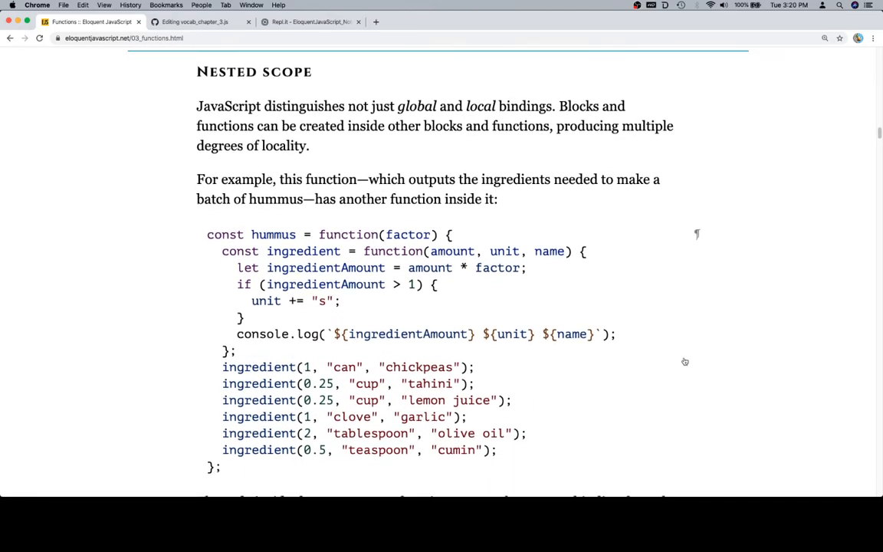
{"action": "mouse_move", "coordinate": [742, 354]}
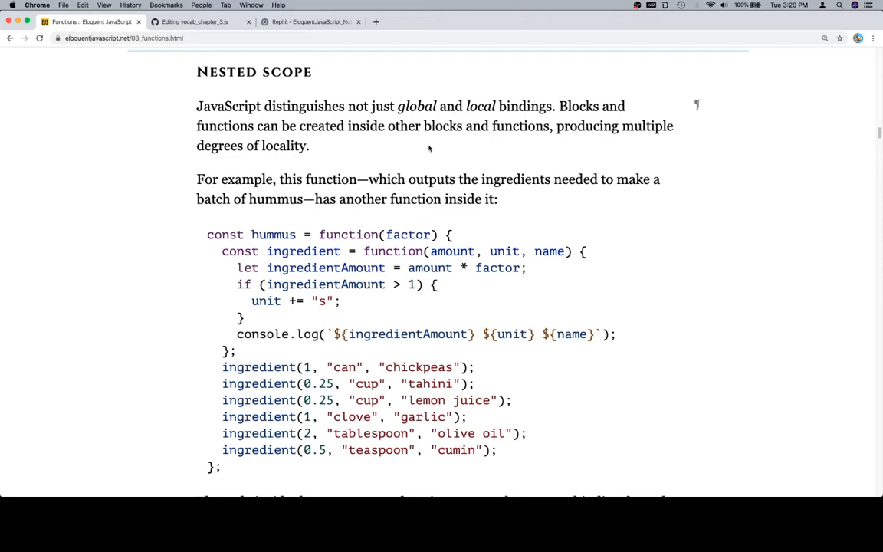
{"action": "mouse_move", "coordinate": [762, 189]}
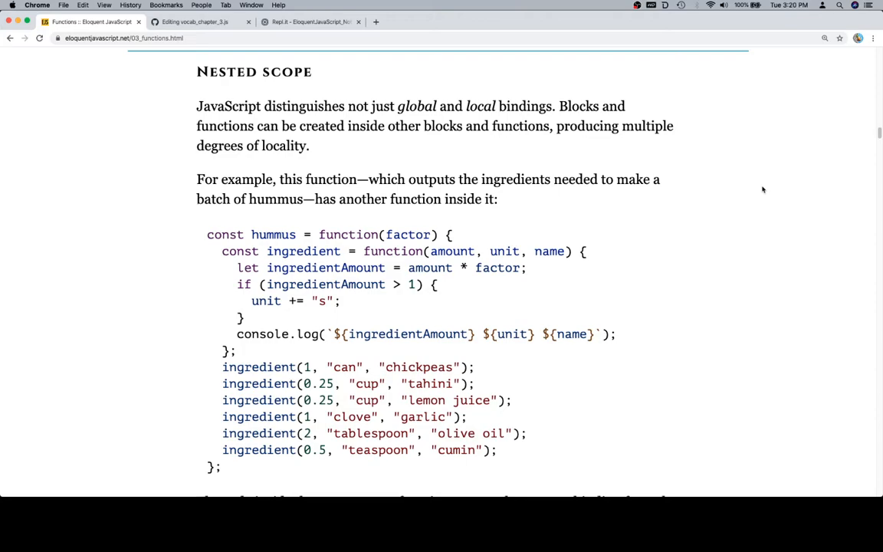
{"action": "mouse_move", "coordinate": [759, 177]}
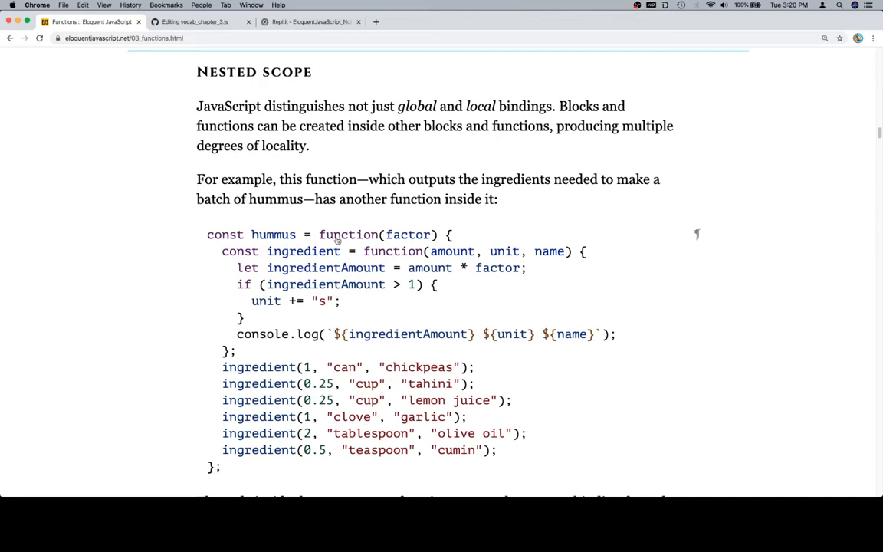
{"action": "mouse_move", "coordinate": [403, 235]}
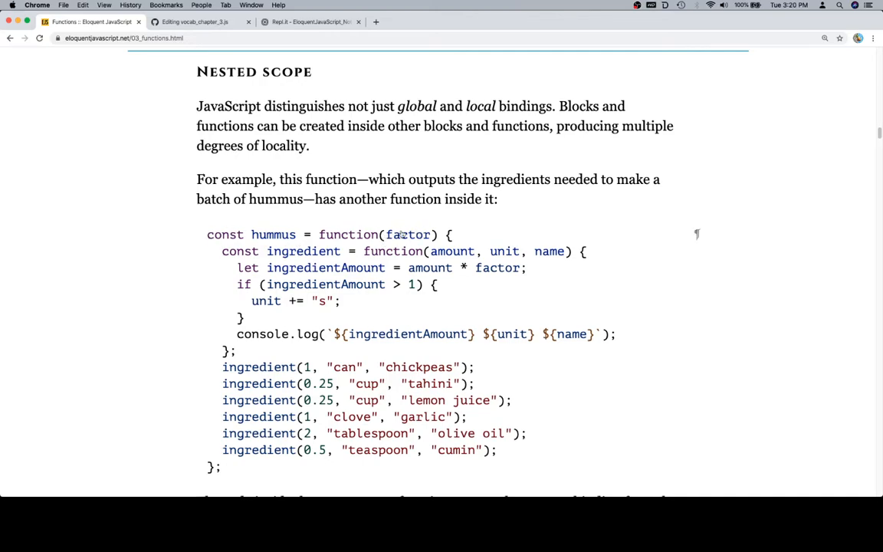
{"action": "mouse_move", "coordinate": [399, 258]}
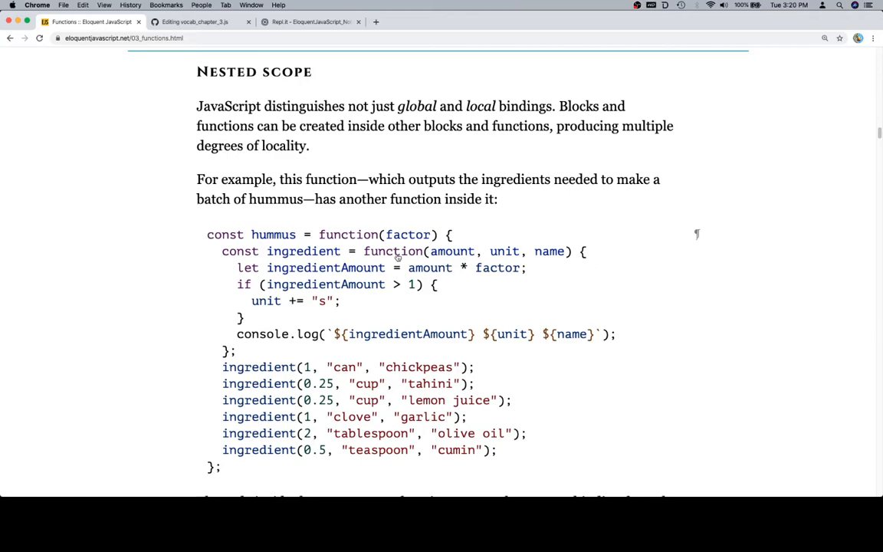
{"action": "mouse_move", "coordinate": [248, 266]}
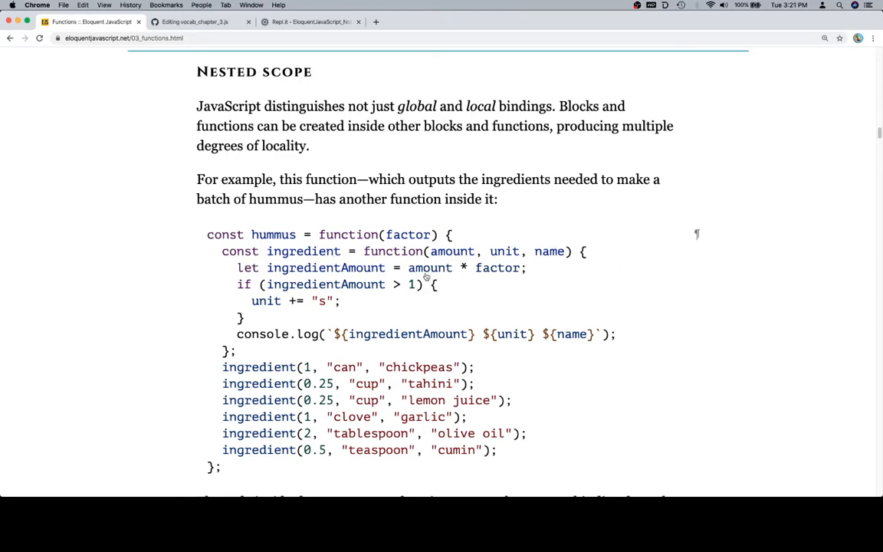
{"action": "mouse_move", "coordinate": [452, 251]}
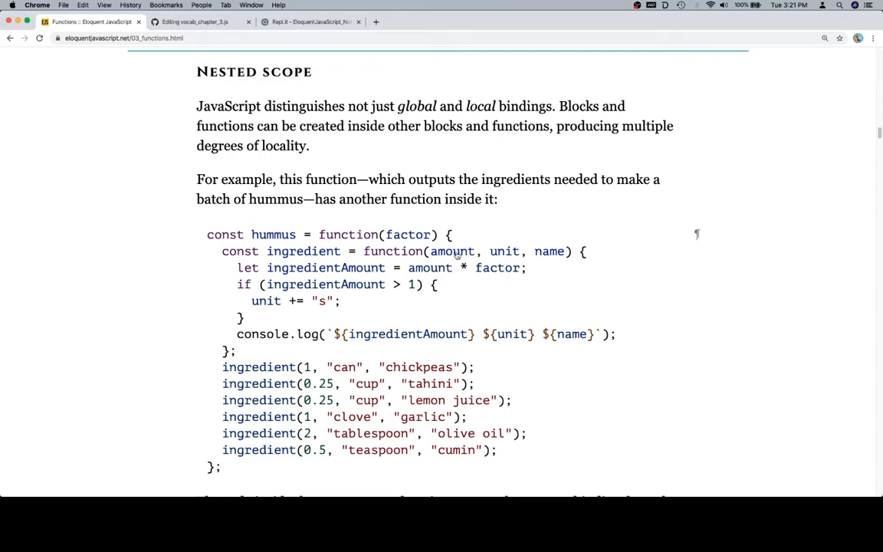
{"action": "mouse_move", "coordinate": [411, 236]}
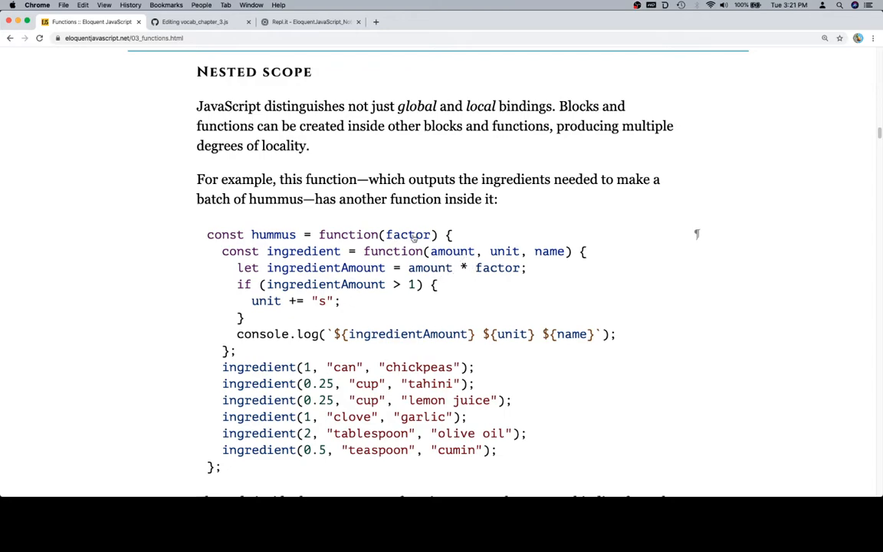
{"action": "mouse_move", "coordinate": [480, 272]}
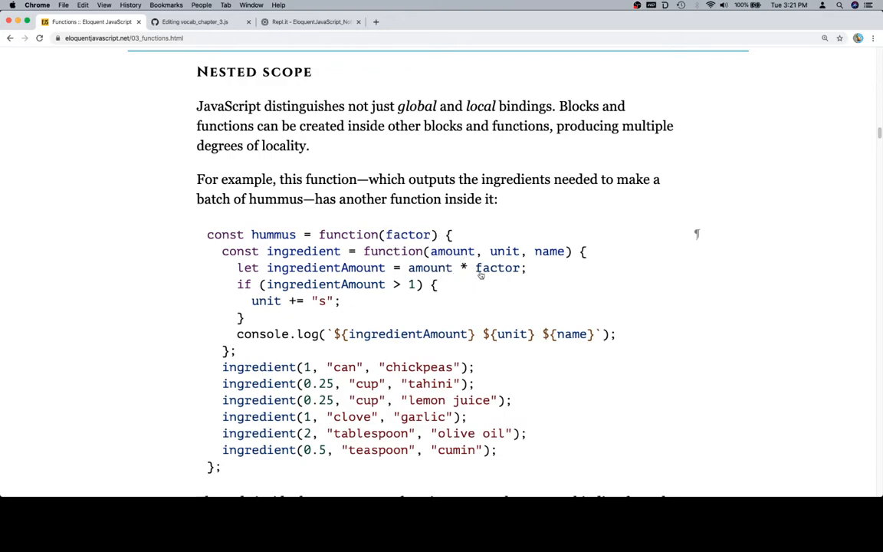
{"action": "mouse_move", "coordinate": [303, 300]}
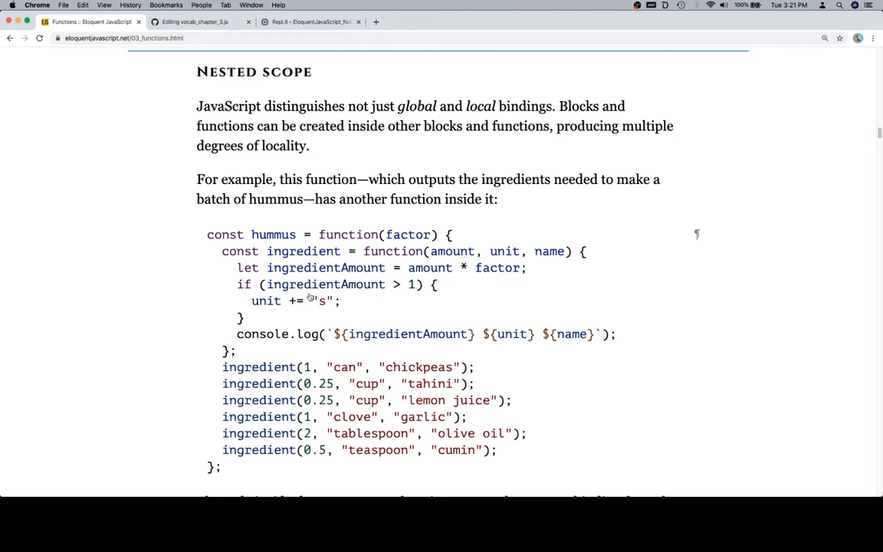
{"action": "mouse_move", "coordinate": [328, 301]}
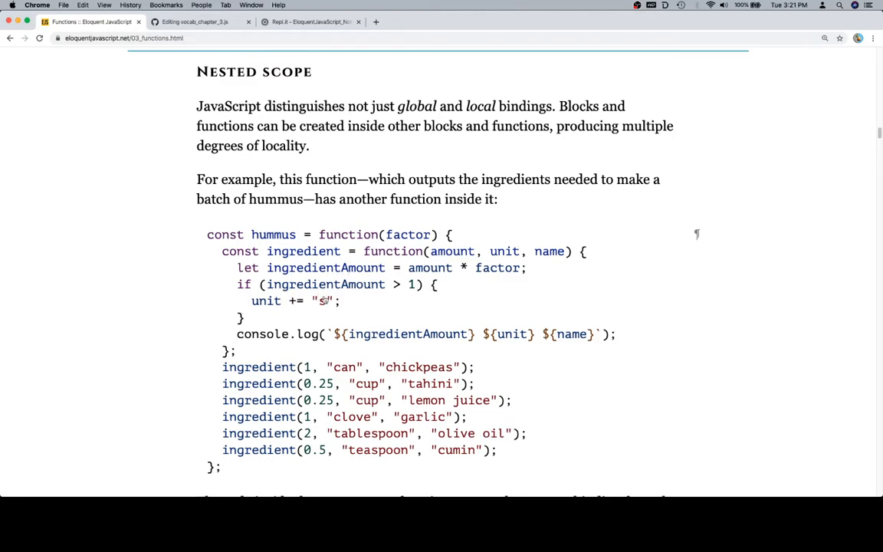
{"action": "mouse_move", "coordinate": [679, 306]}
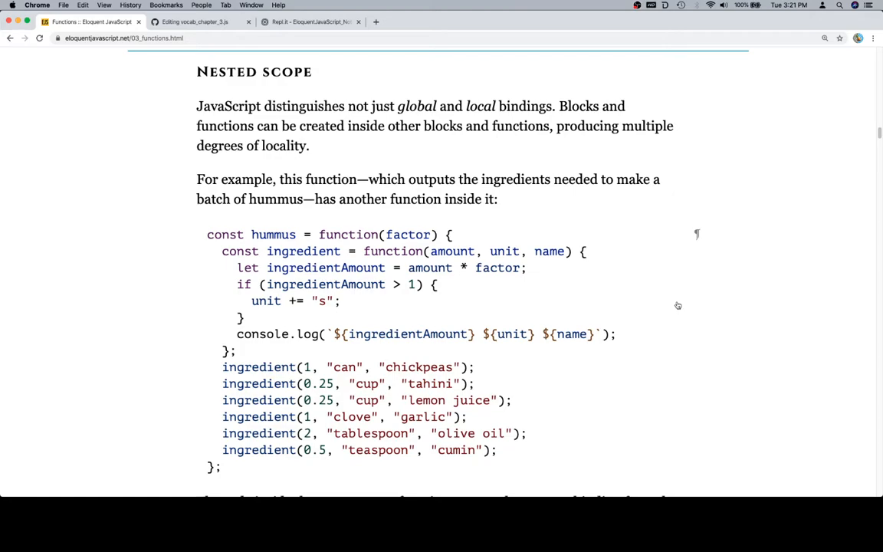
{"action": "scroll", "scroll_direction": "down", "scroll_amount": 3}
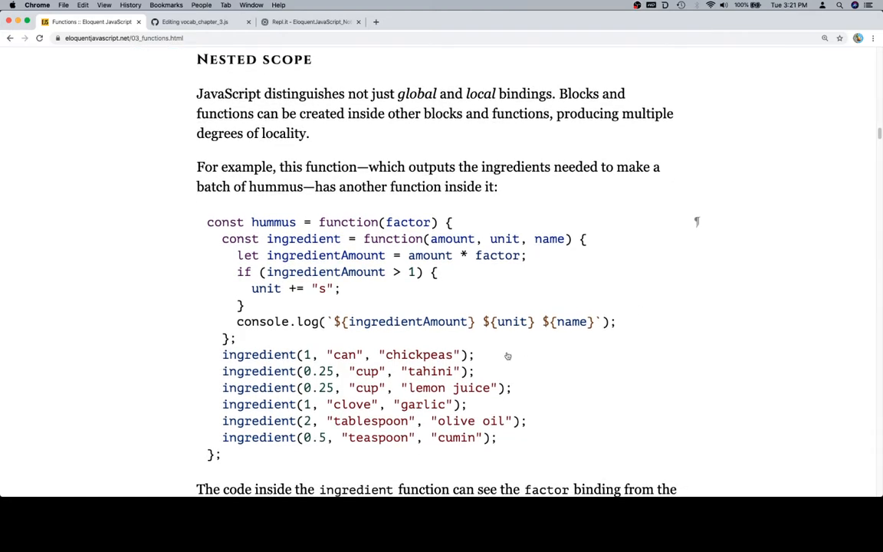
{"action": "mouse_move", "coordinate": [630, 343]}
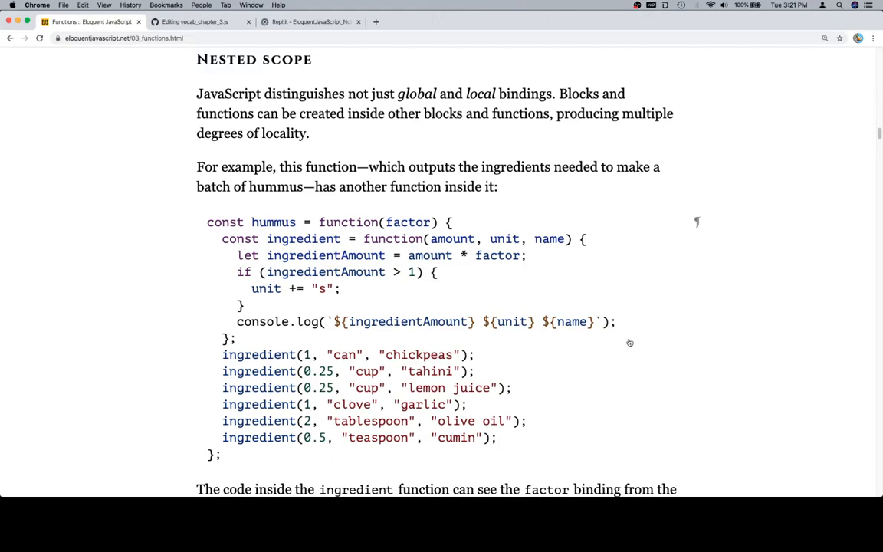
{"action": "mouse_move", "coordinate": [388, 329]}
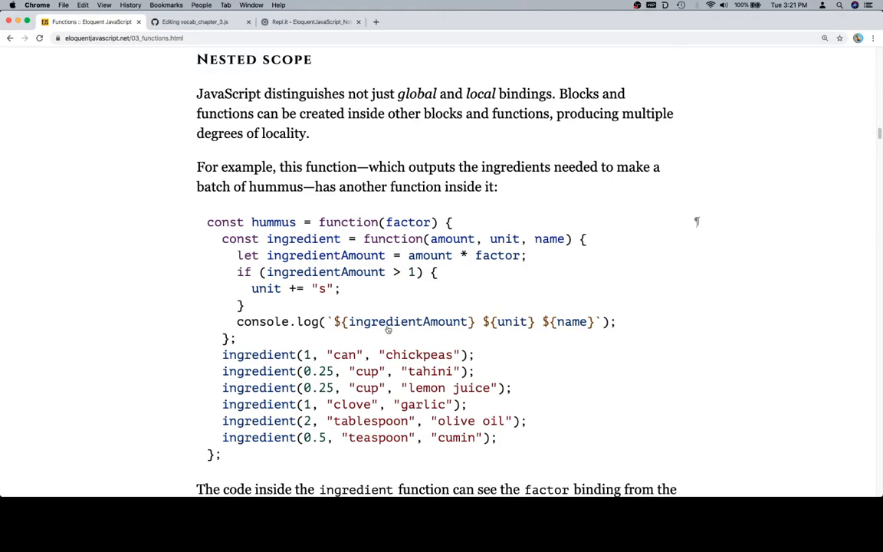
{"action": "mouse_move", "coordinate": [437, 325]}
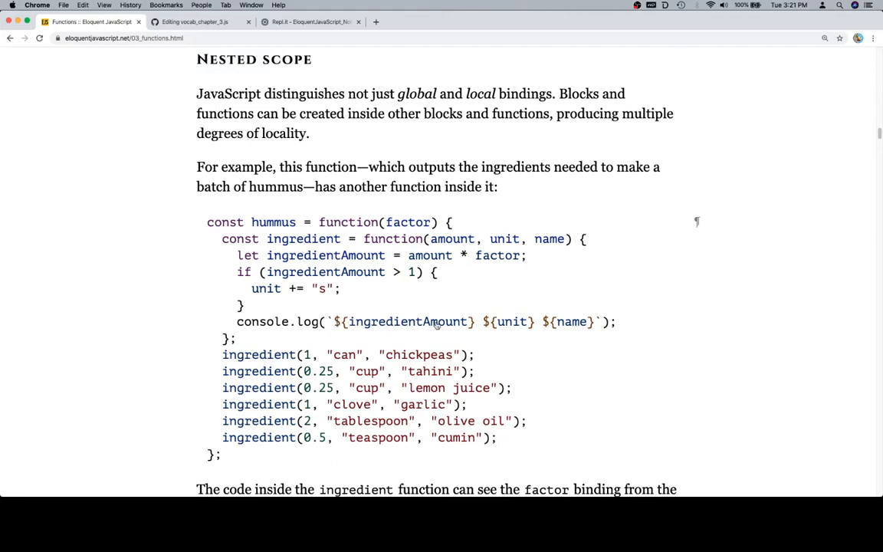
{"action": "mouse_move", "coordinate": [518, 325]}
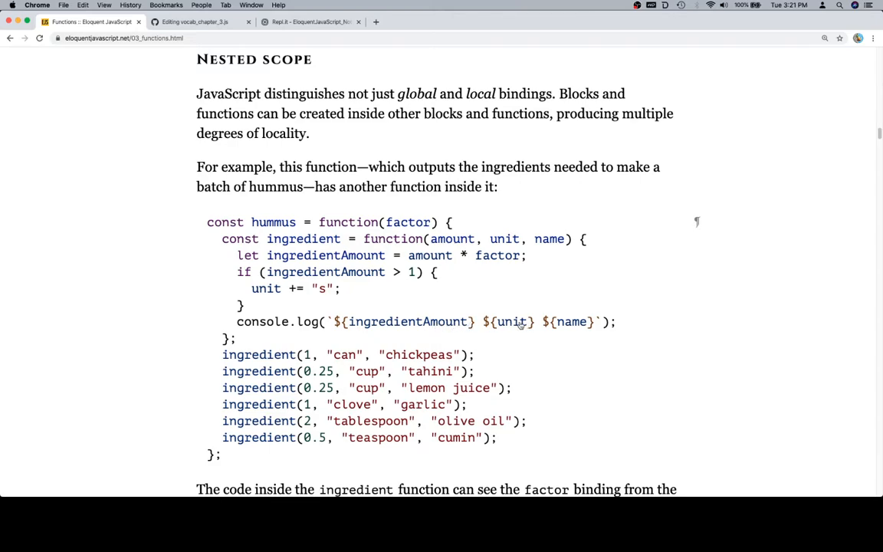
{"action": "mouse_move", "coordinate": [644, 309]}
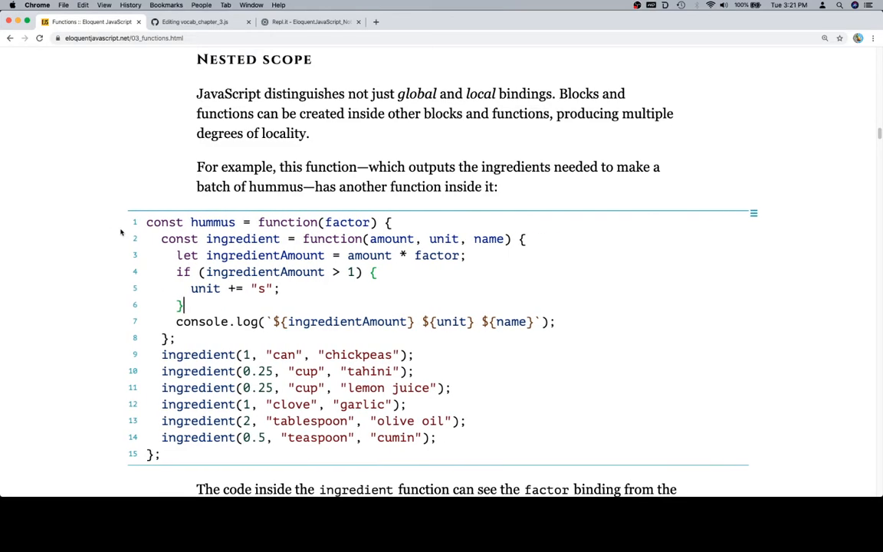
{"action": "left_click_drag", "start_coordinate": [162, 239], "coordinate": [176, 337]}
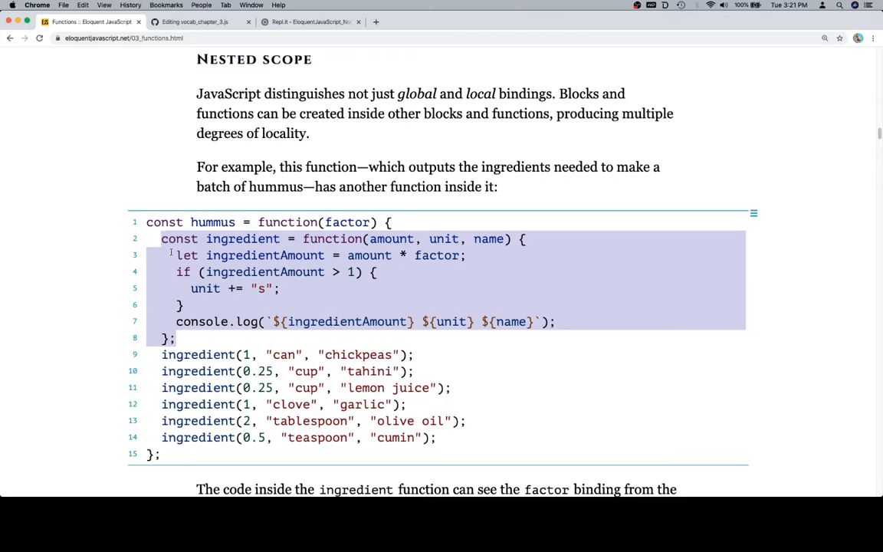
{"action": "mouse_move", "coordinate": [218, 388]}
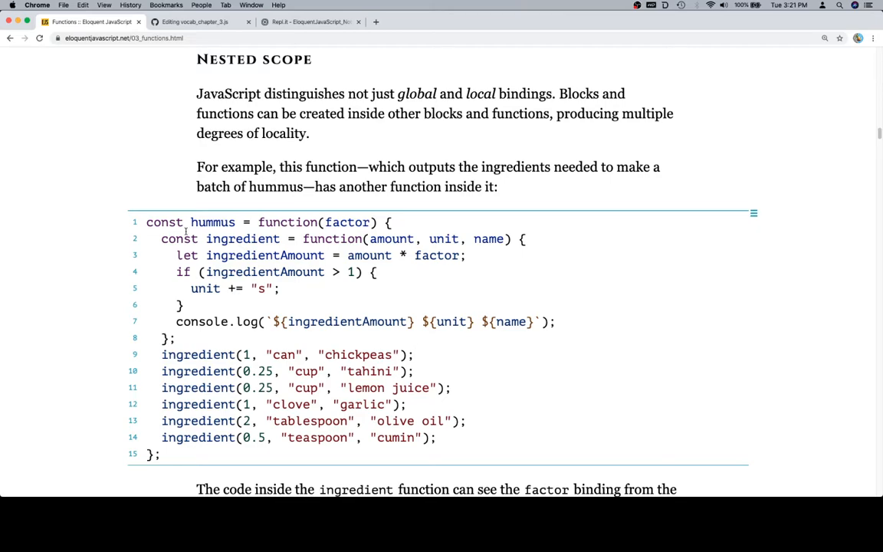
{"action": "left_click", "coordinate": [452, 388]}
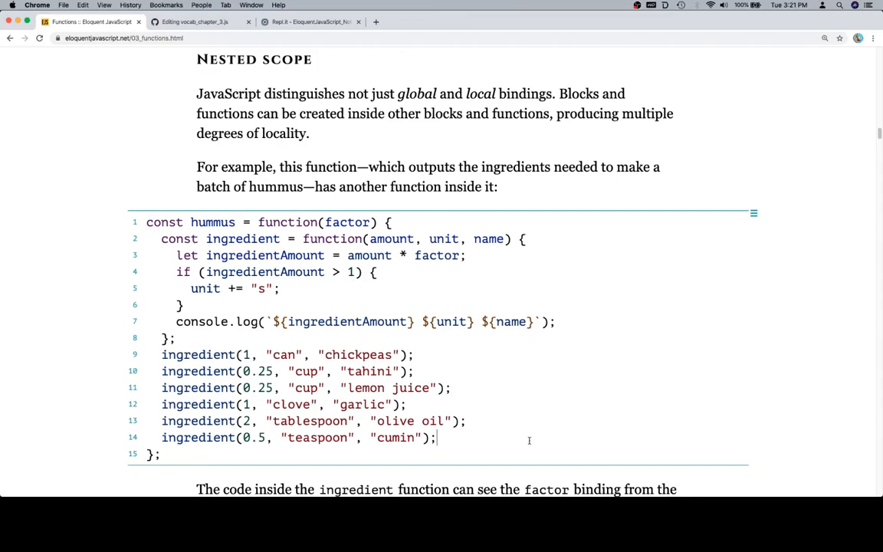
{"action": "scroll", "scroll_direction": "down", "scroll_amount": 3}
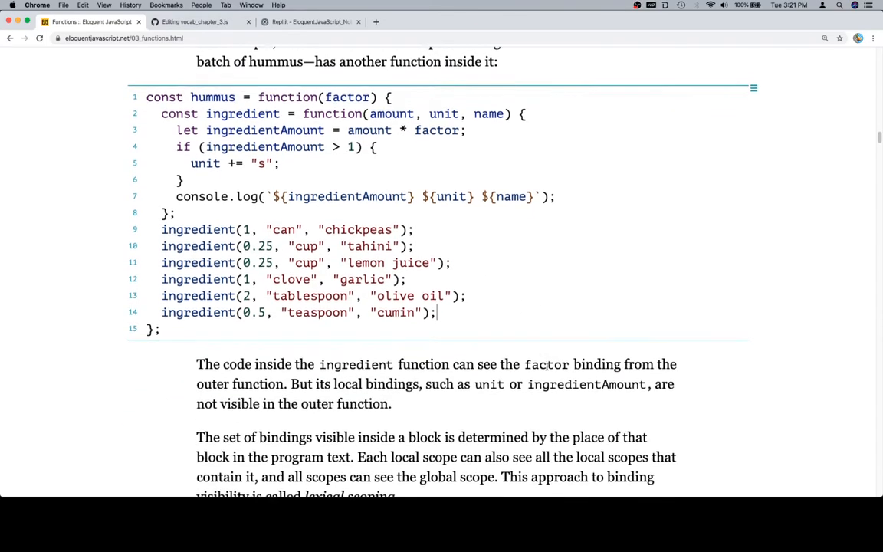
{"action": "scroll", "scroll_direction": "down", "scroll_amount": 3}
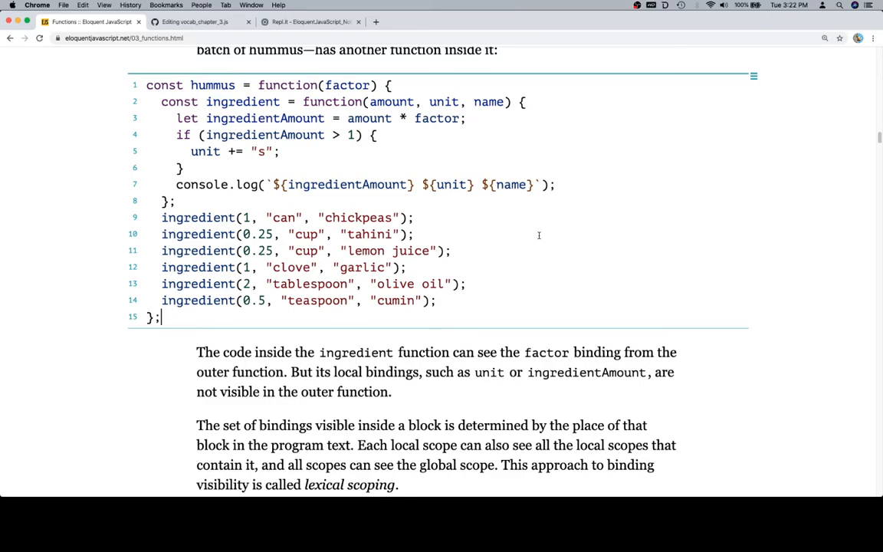
{"action": "mouse_move", "coordinate": [349, 171]}
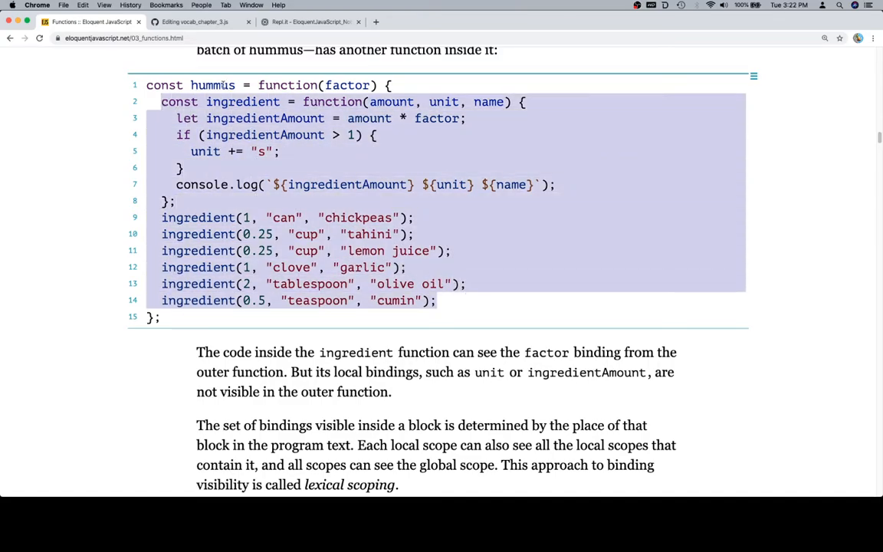
{"action": "left_click", "coordinate": [495, 271]}
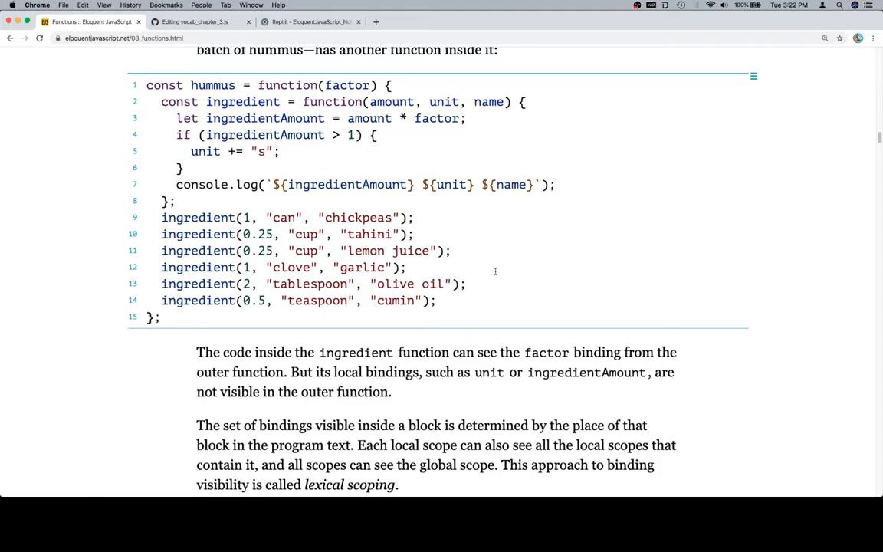
{"action": "scroll", "scroll_direction": "down", "scroll_amount": 3}
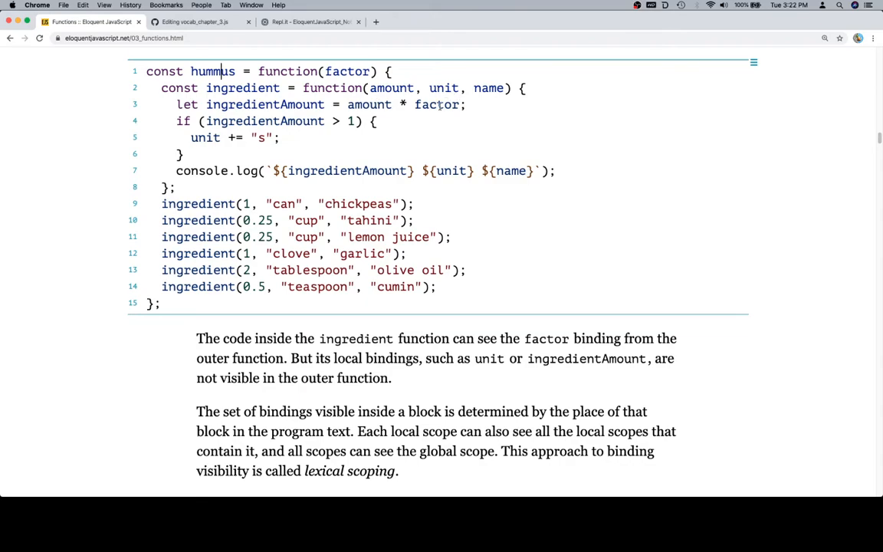
{"action": "double_click", "coordinate": [348, 71]}
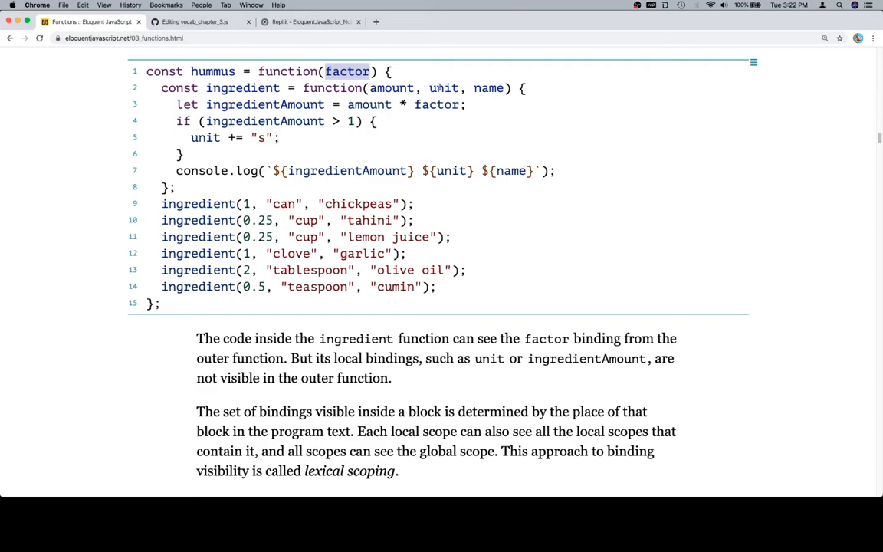
{"action": "double_click", "coordinate": [264, 104]}
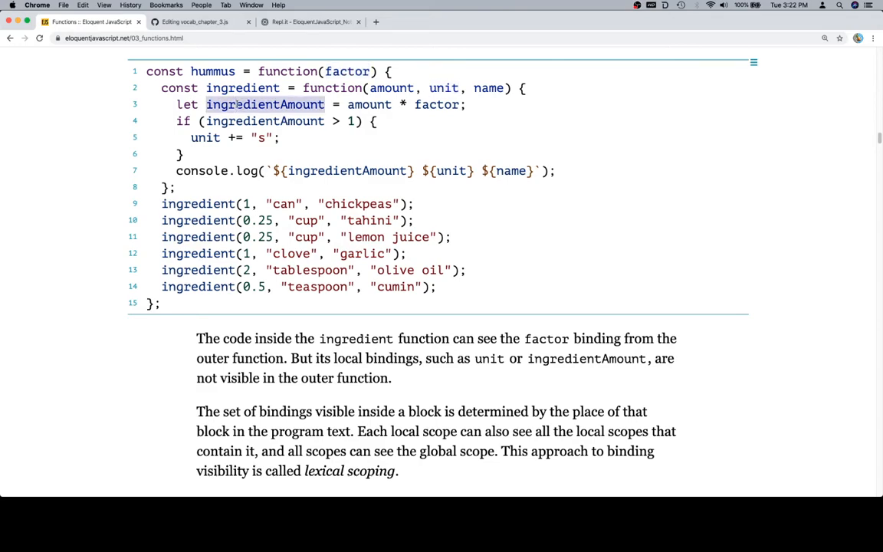
{"action": "mouse_move", "coordinate": [662, 192]}
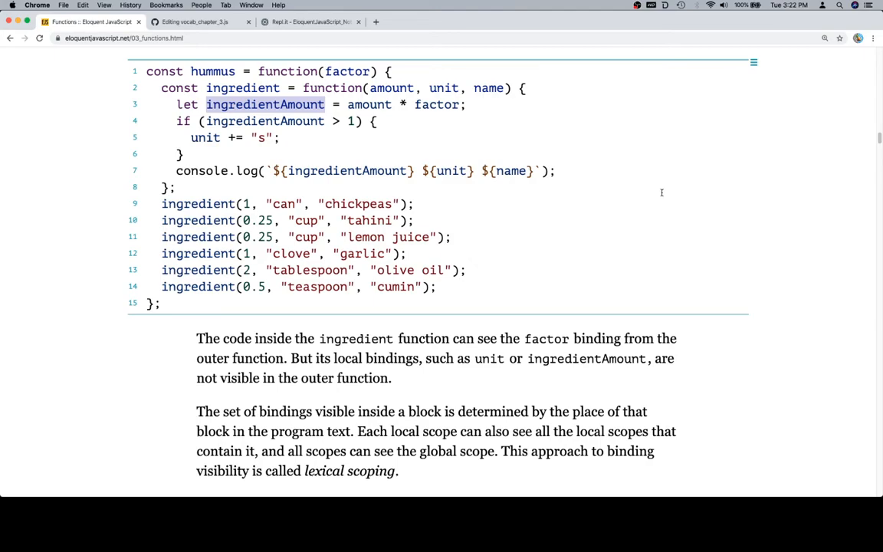
{"action": "scroll", "scroll_direction": "down", "scroll_amount": 3}
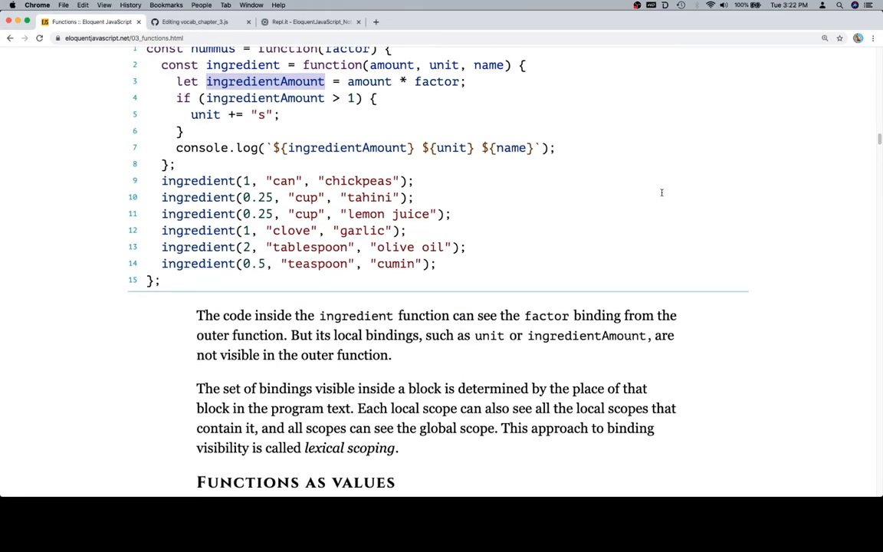
{"action": "scroll", "scroll_direction": "down", "scroll_amount": 3}
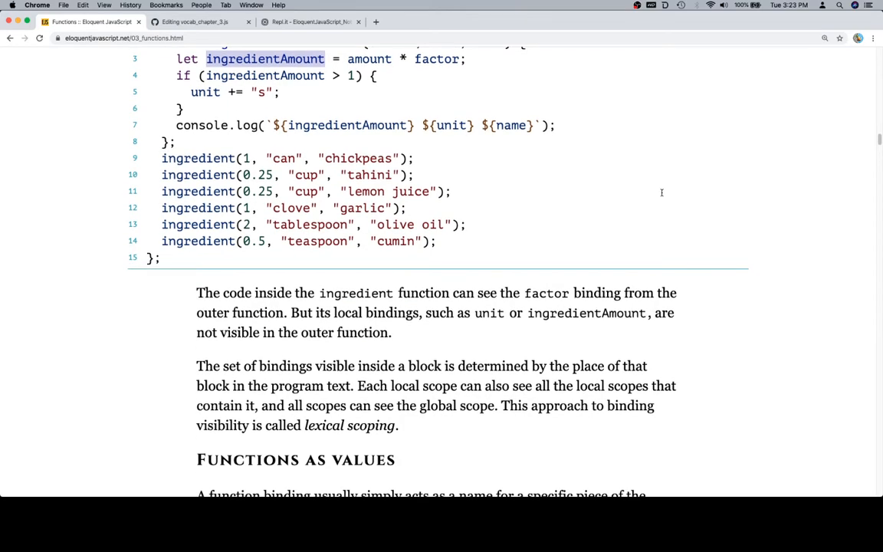
{"action": "mouse_move", "coordinate": [694, 298]}
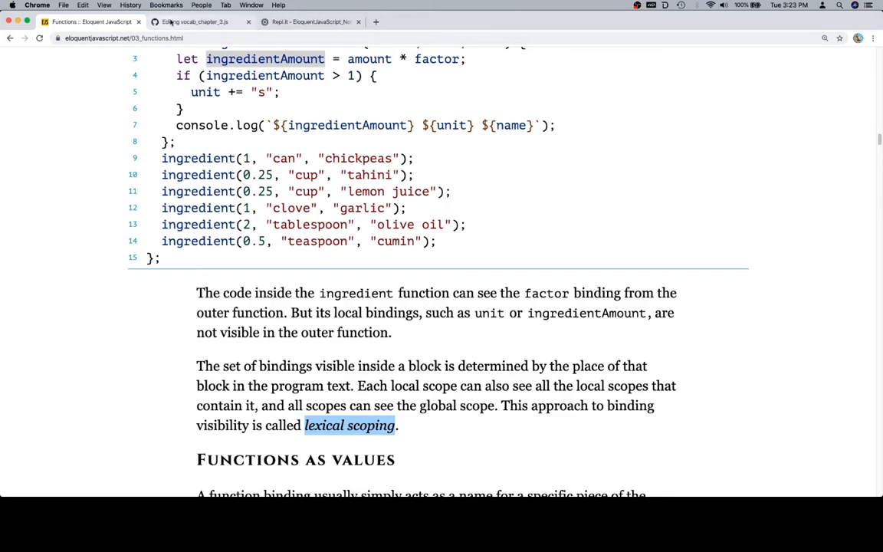
{"action": "left_click", "coordinate": [177, 21]}
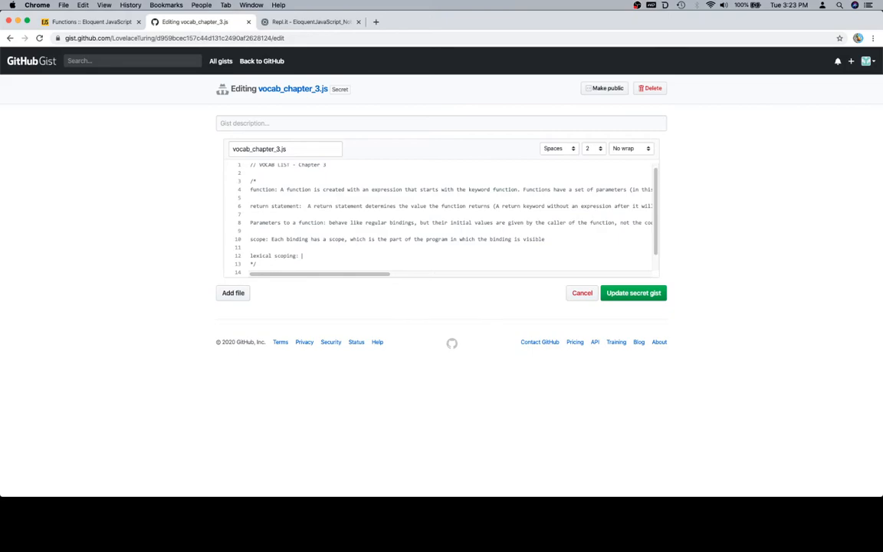
{"action": "left_click", "coordinate": [92, 20]}
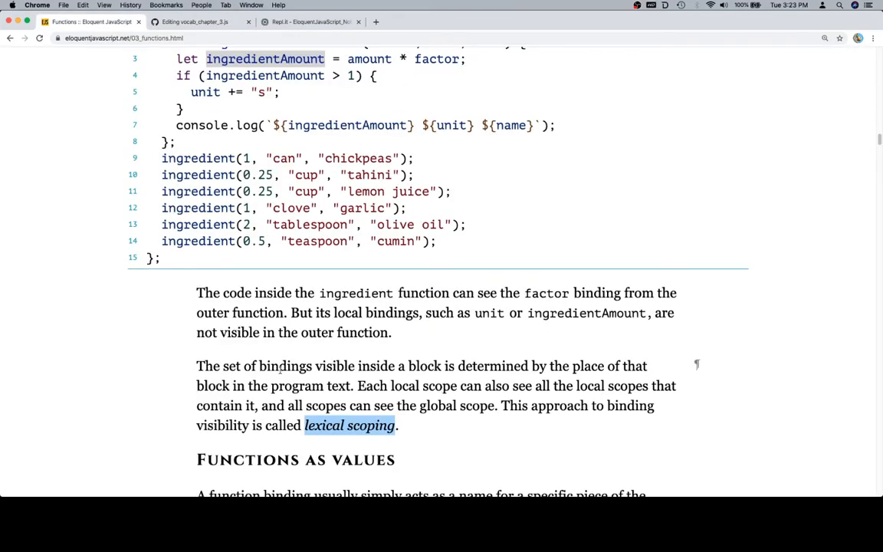
{"action": "mouse_move", "coordinate": [408, 386]}
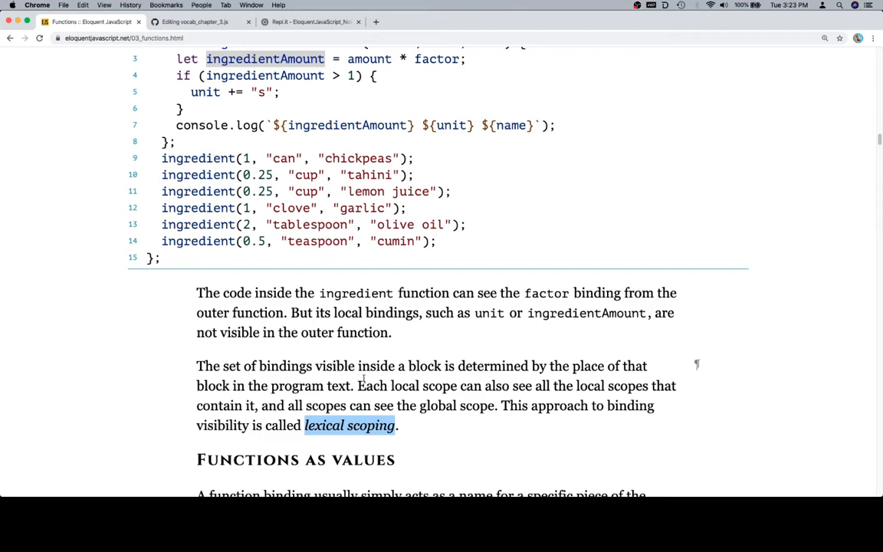
{"action": "left_click_drag", "start_coordinate": [257, 365], "coordinate": [647, 365]}
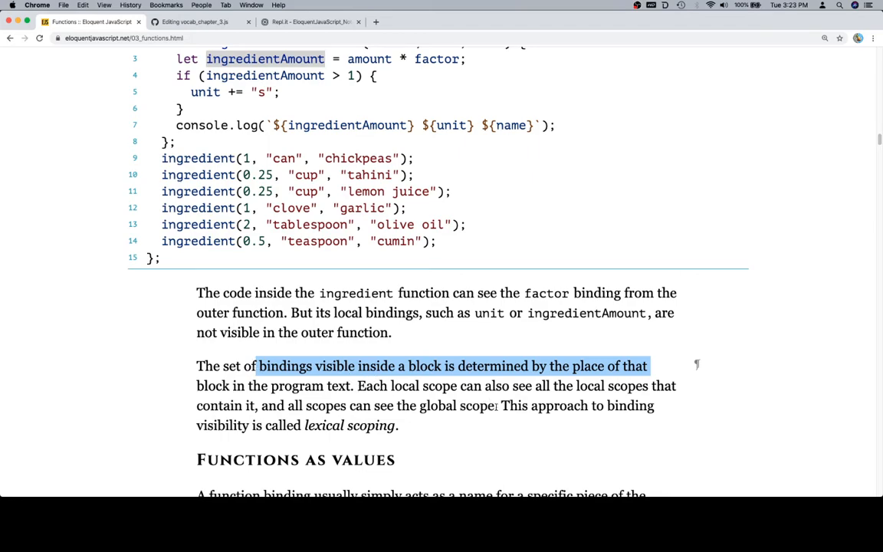
{"action": "left_click_drag", "start_coordinate": [257, 365], "coordinate": [497, 405]}
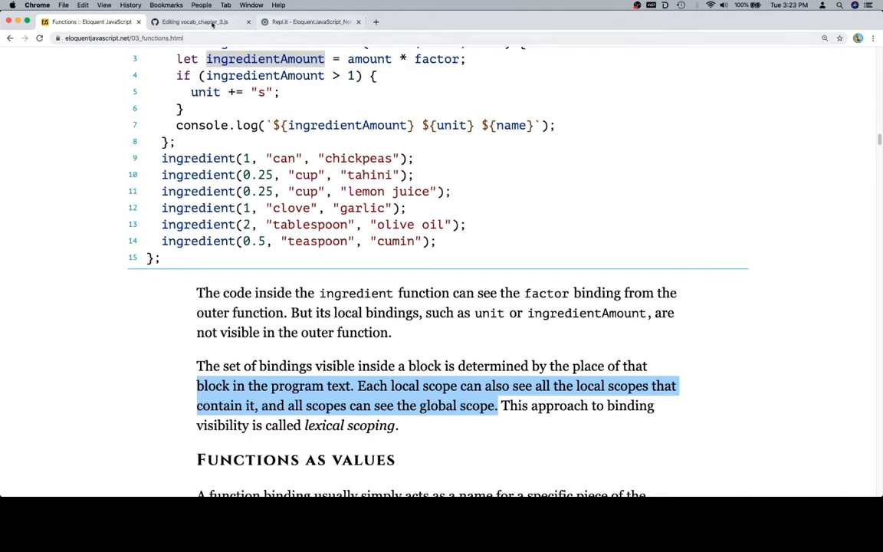
{"action": "left_click", "coordinate": [184, 23]}
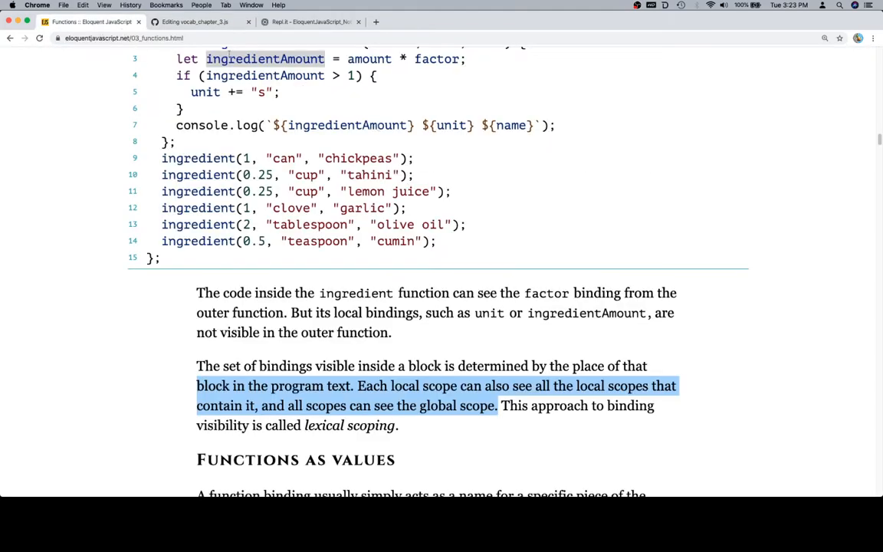
{"action": "scroll", "scroll_direction": "up", "scroll_amount": 3}
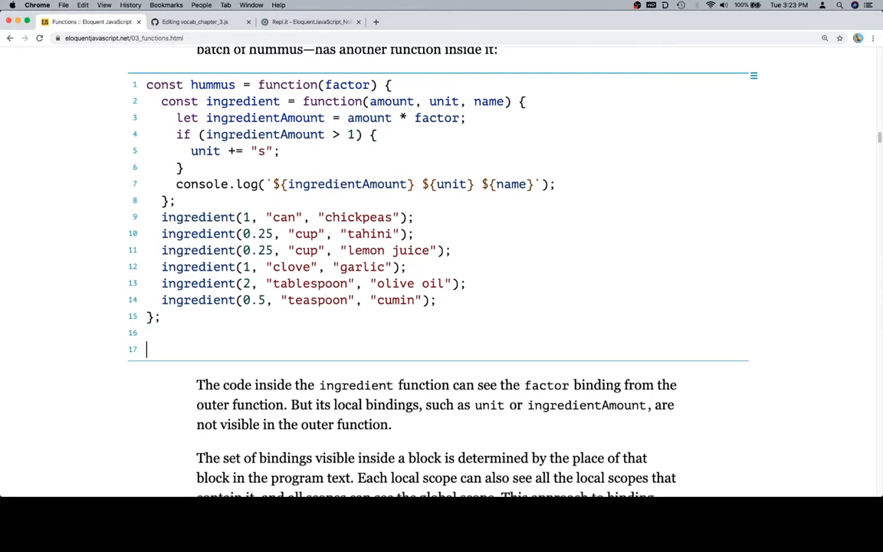
- Add a hummus(2); call under the code and select the chickpeas and tahini ingredient calls
{"action": "type", "text": "hummus("}
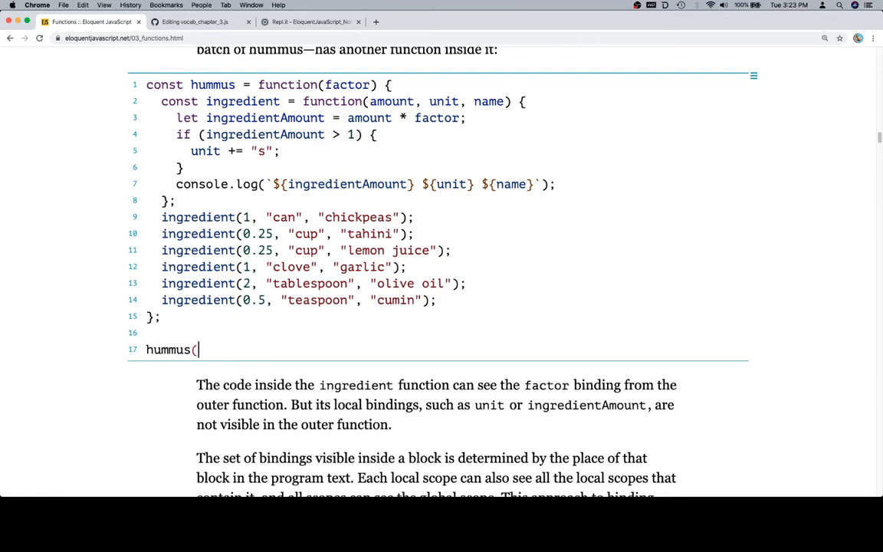
{"action": "type", "text": "2)"}
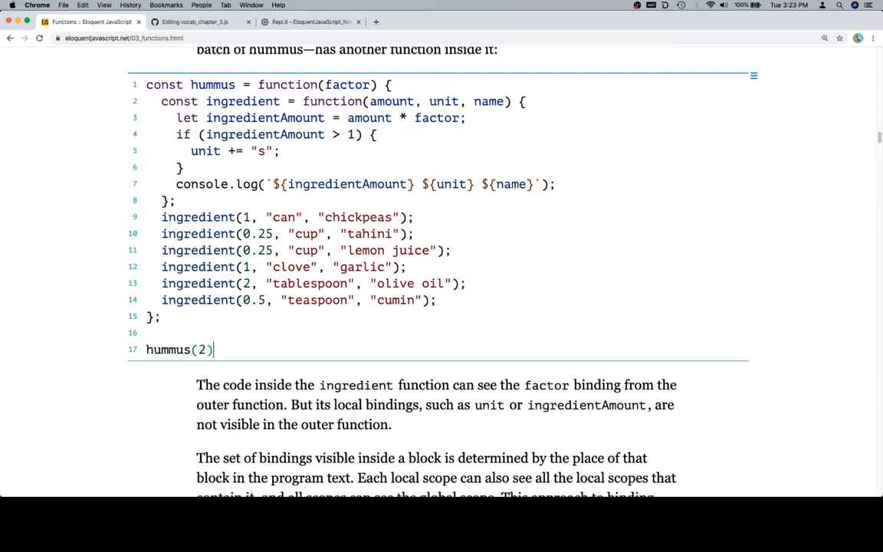
{"action": "type", "text": ";"}
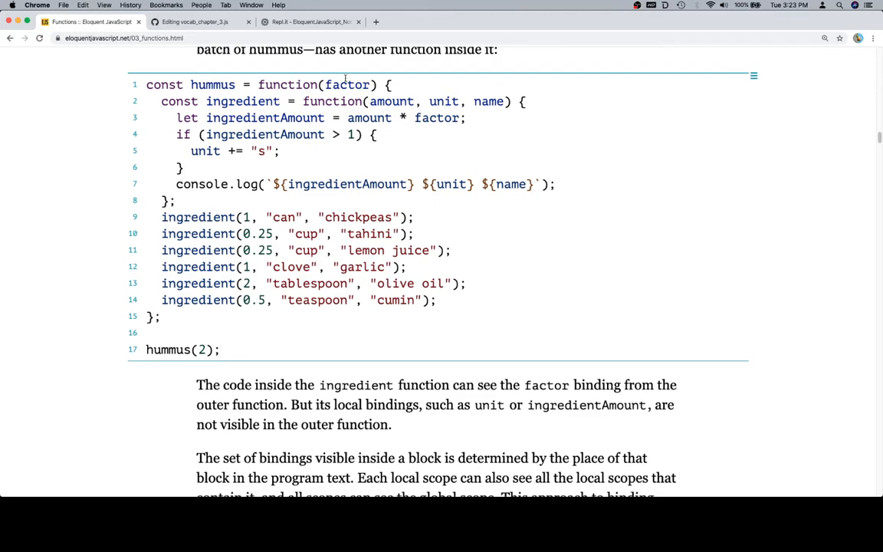
{"action": "double_click", "coordinate": [349, 84]}
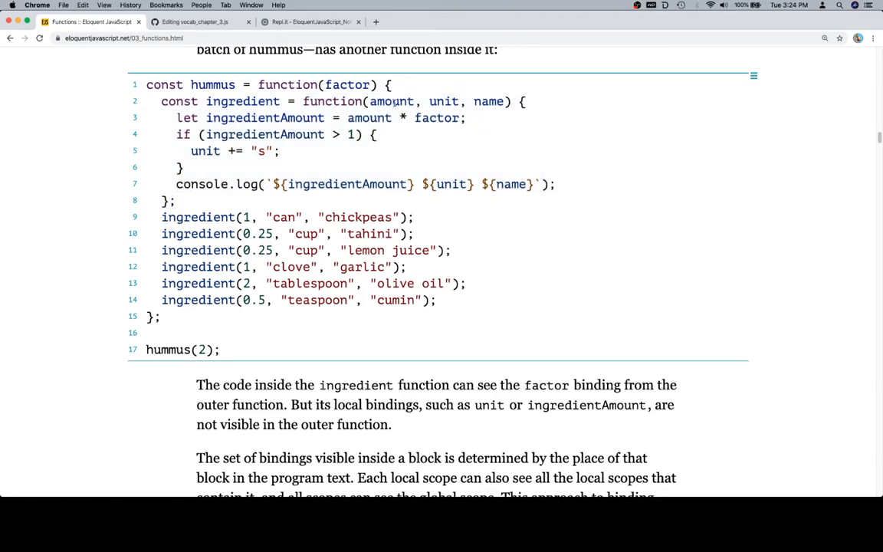
{"action": "left_click_drag", "start_coordinate": [162, 217], "coordinate": [414, 234]}
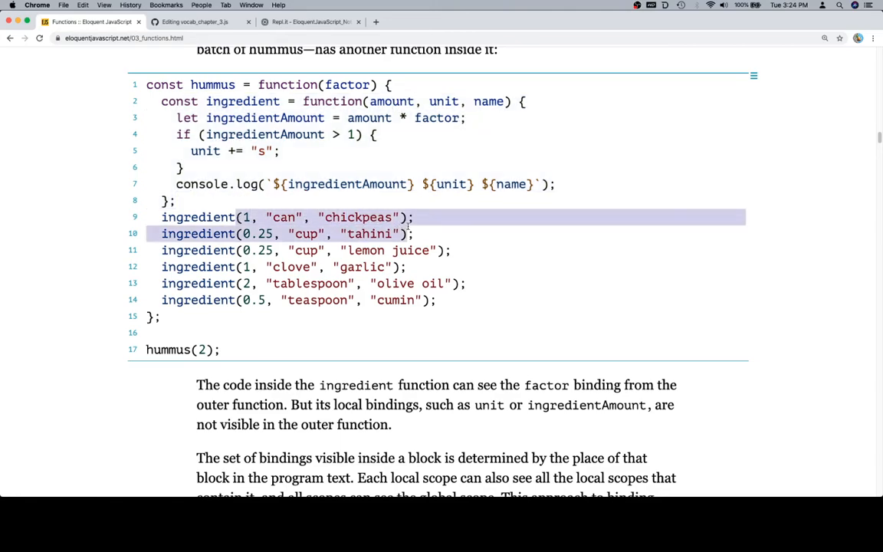
{"action": "left_click", "coordinate": [417, 217]}
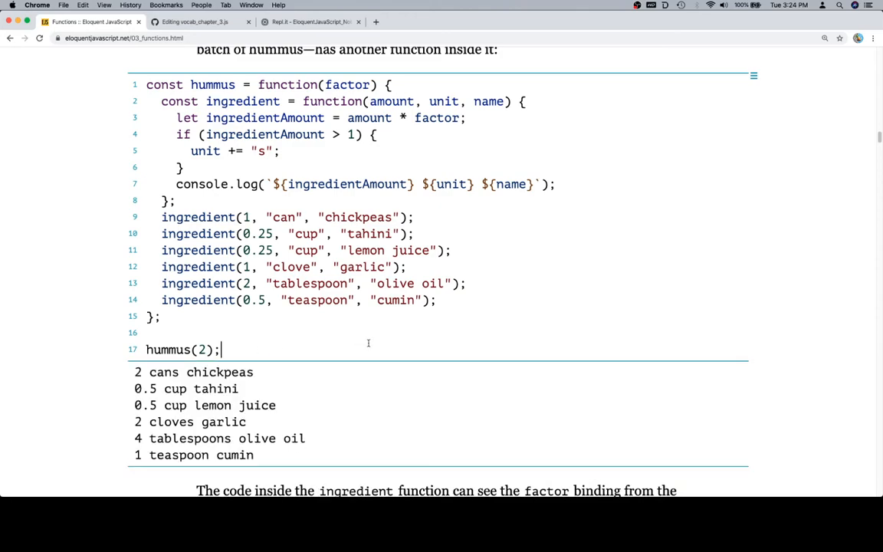
{"action": "mouse_move", "coordinate": [200, 388]}
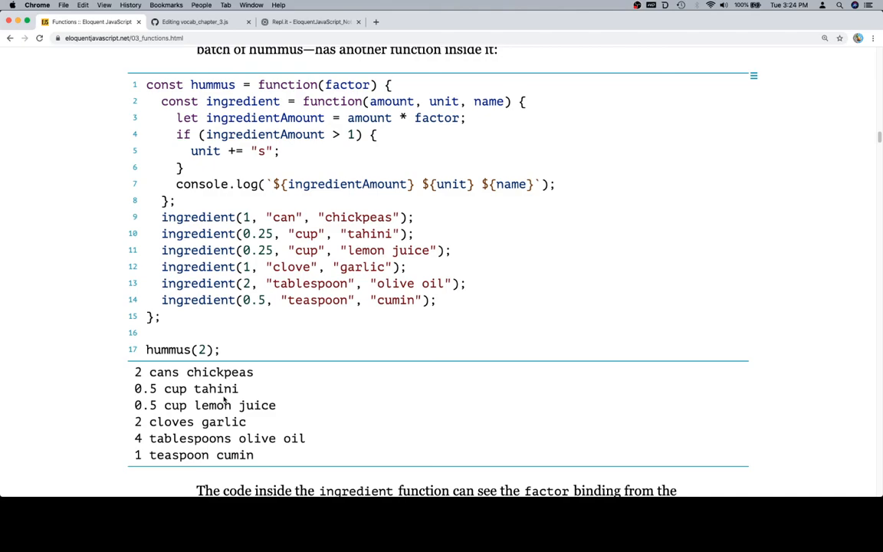
{"action": "mouse_move", "coordinate": [181, 421]}
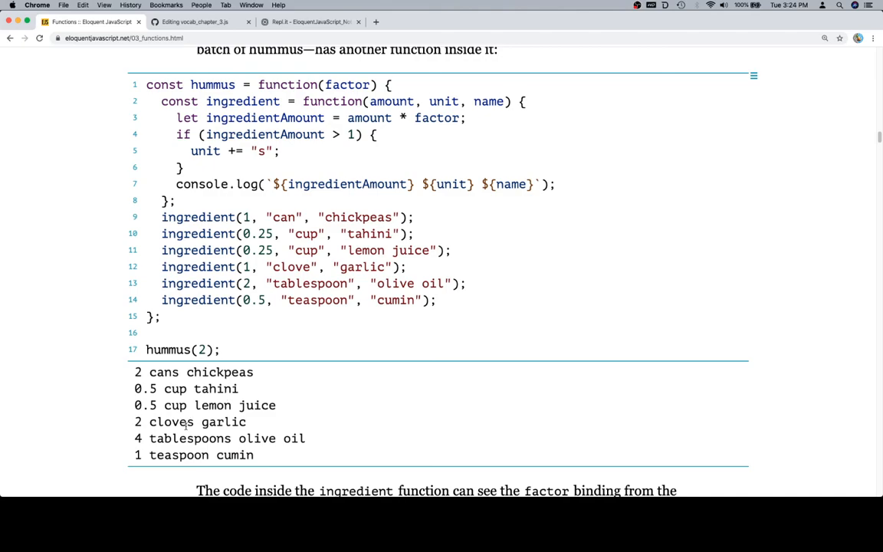
- Change the hummus call's argument from 2 to 4 and scroll down to the output
{"action": "scroll", "scroll_direction": "down", "scroll_amount": 3}
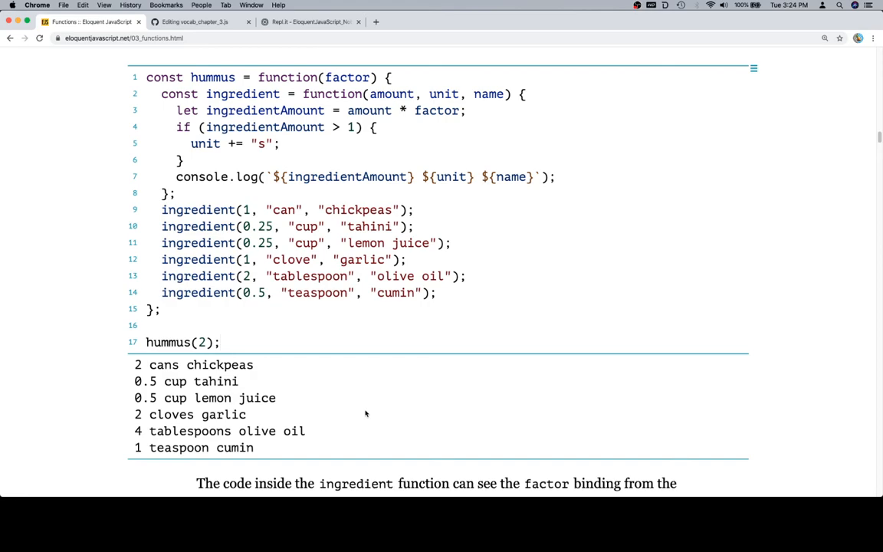
{"action": "left_click", "coordinate": [223, 342]}
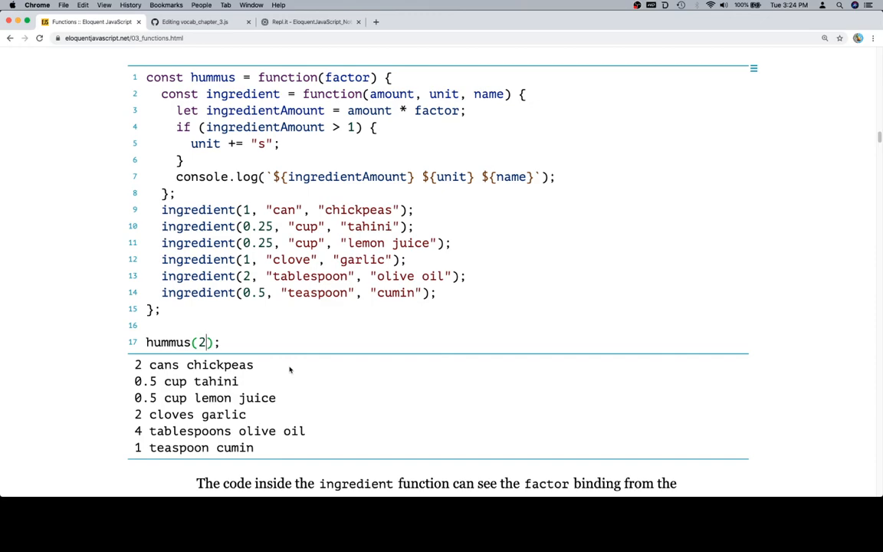
{"action": "type", "text": "4"}
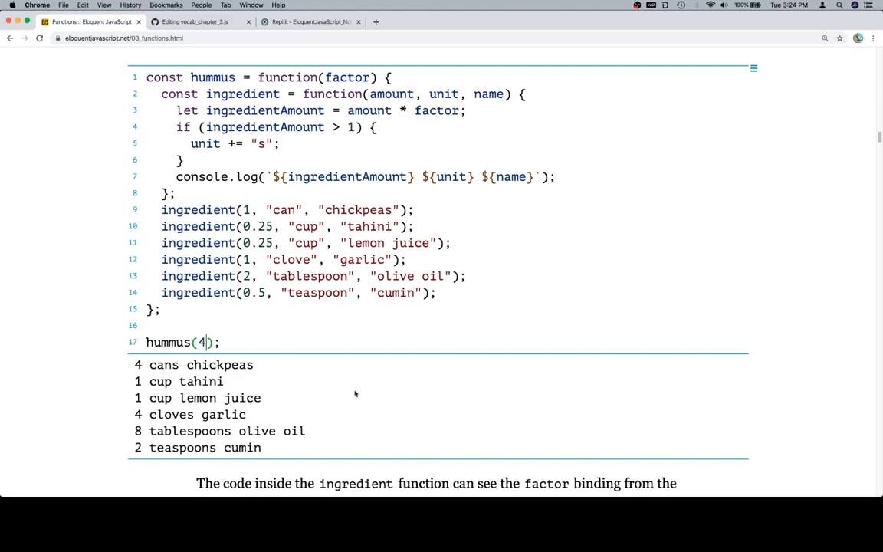
{"action": "scroll", "scroll_direction": "down", "scroll_amount": 3}
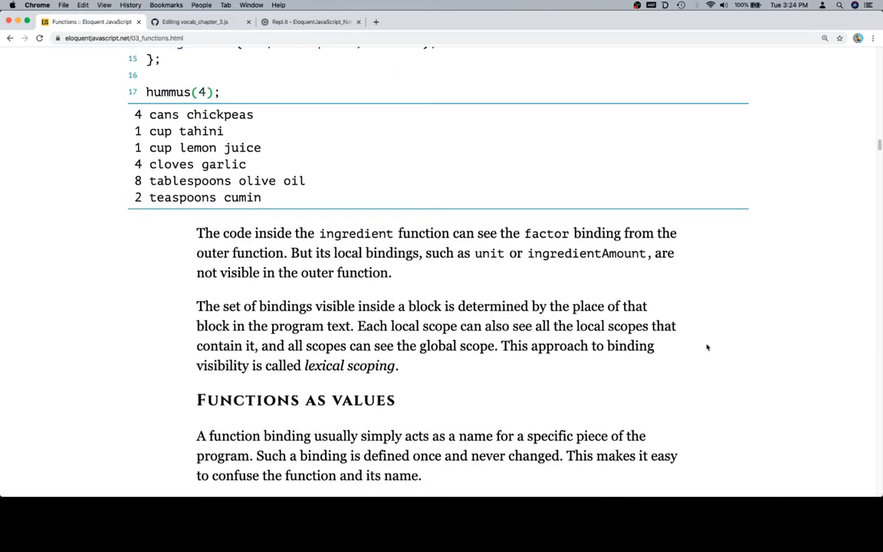